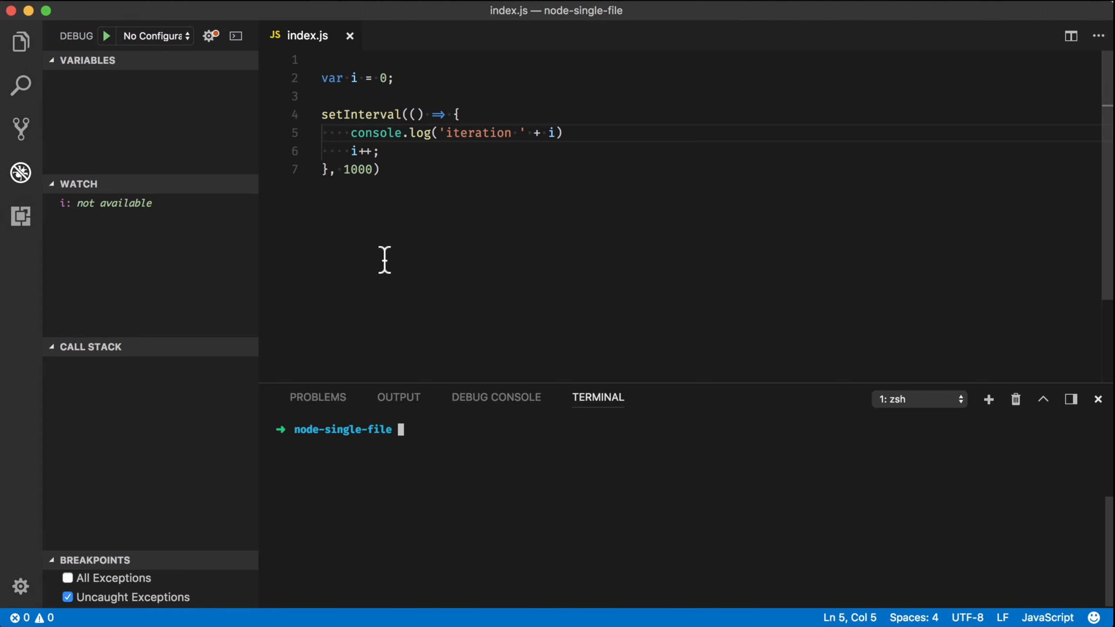
pyautogui.moveTo(519, 487)
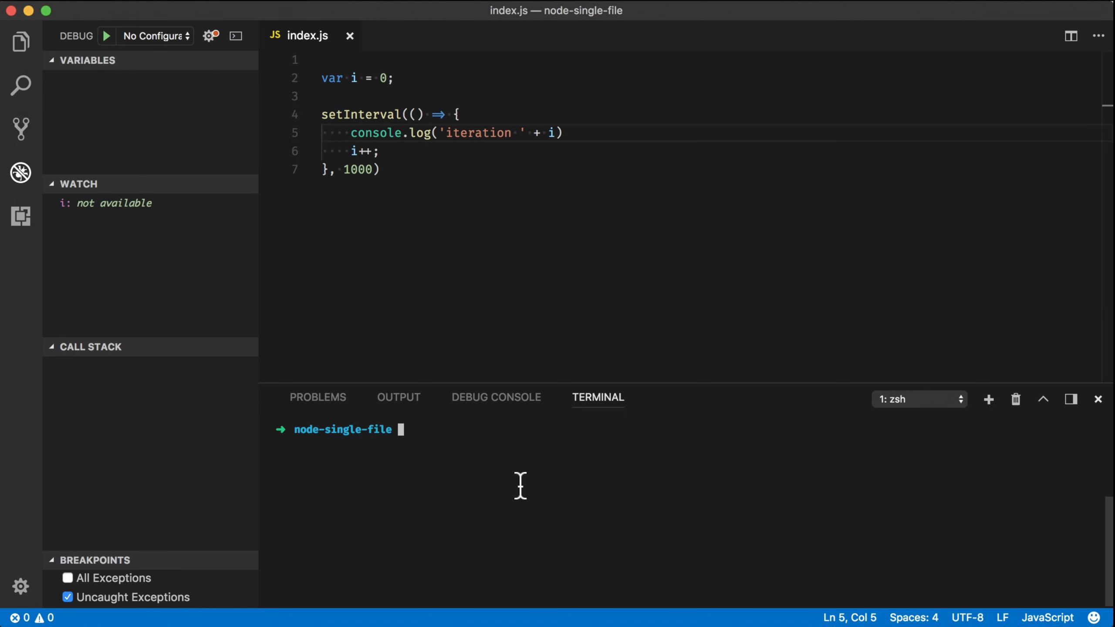
# Step: Run node index.js in the integrated terminal, then stop it after iterations 0–5
pyautogui.write('node index.js')
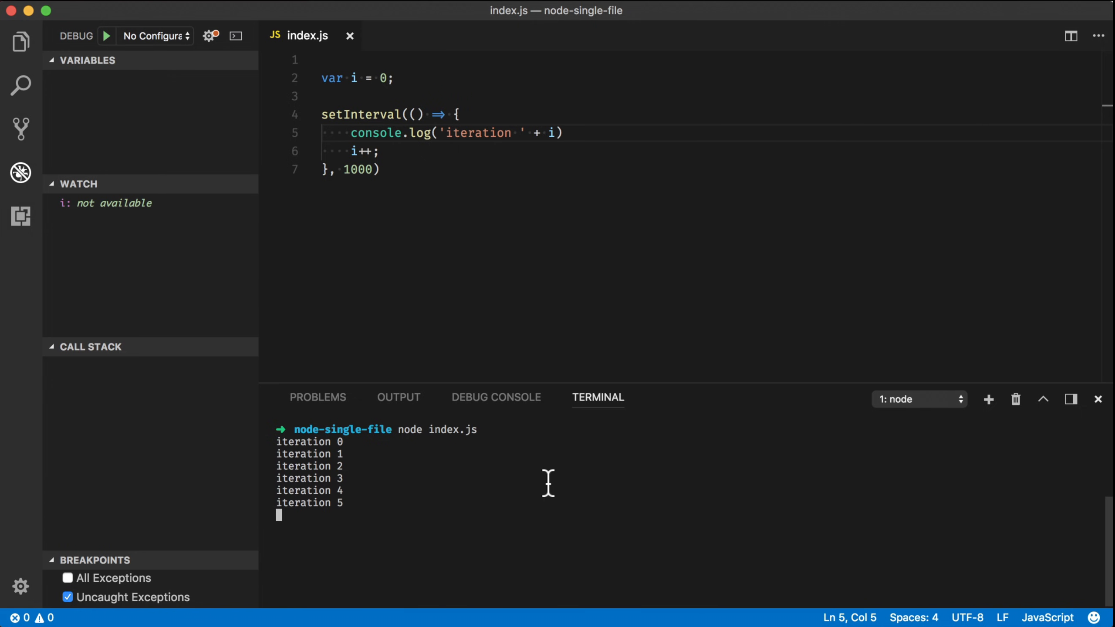
pyautogui.press('Ctrl+C')
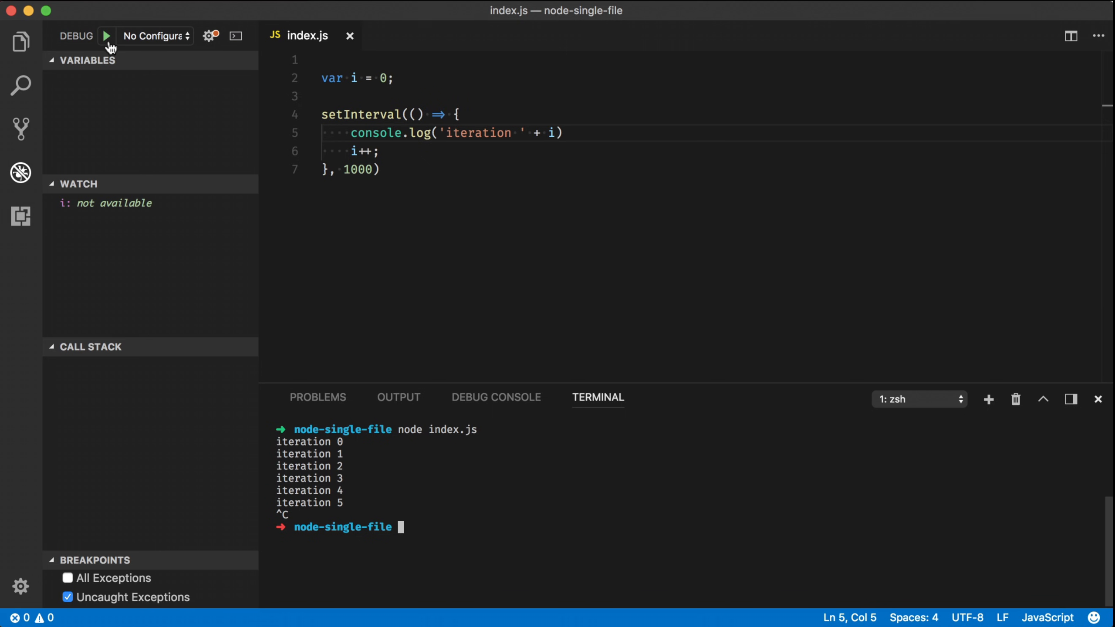
# Step: Start debugging index.js and show its iteration log in the Debug Console
pyautogui.click(106, 36)
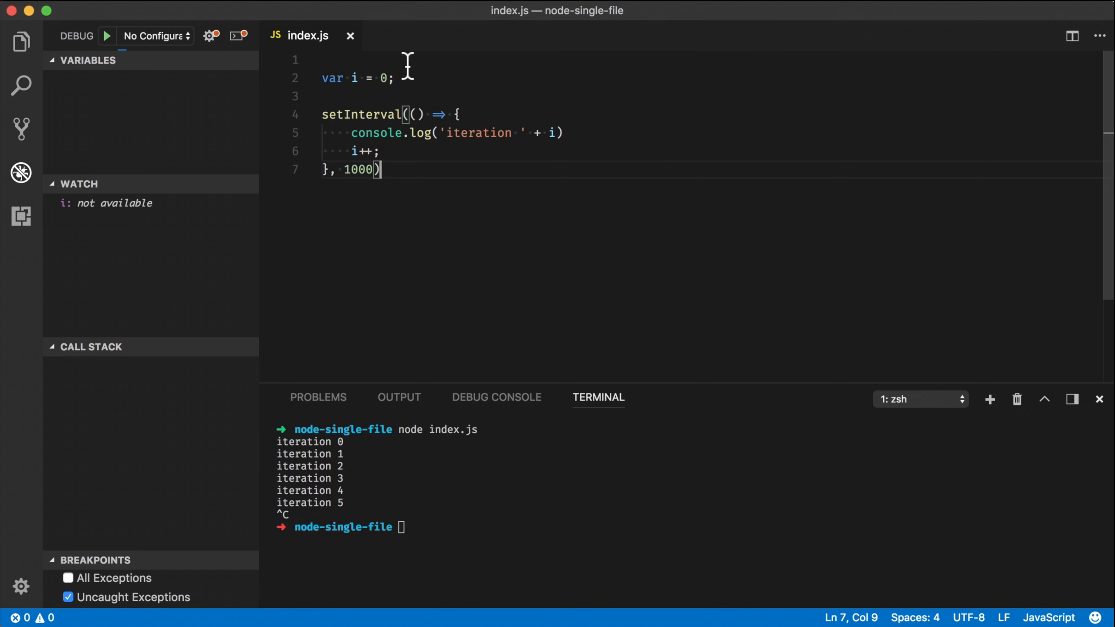
pyautogui.click(106, 36)
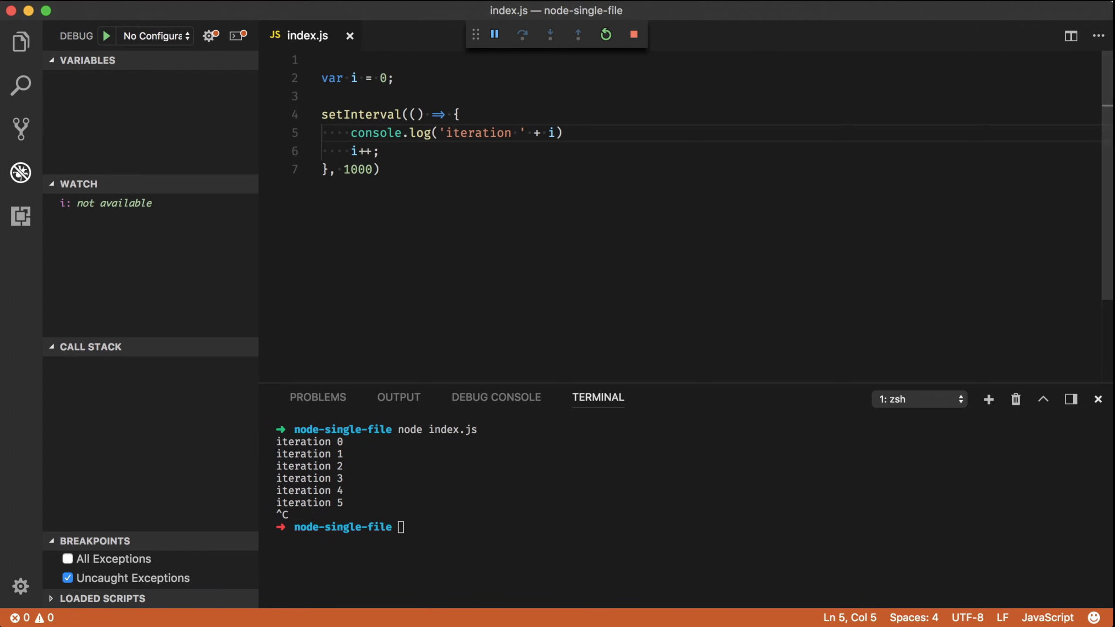
pyautogui.moveTo(496, 397)
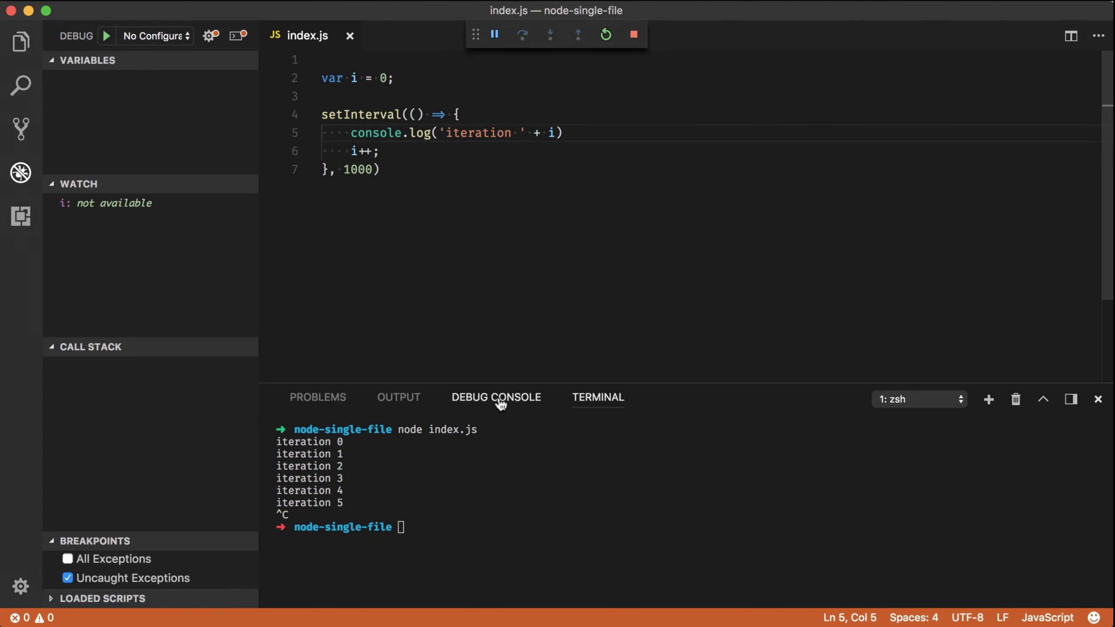
pyautogui.click(496, 396)
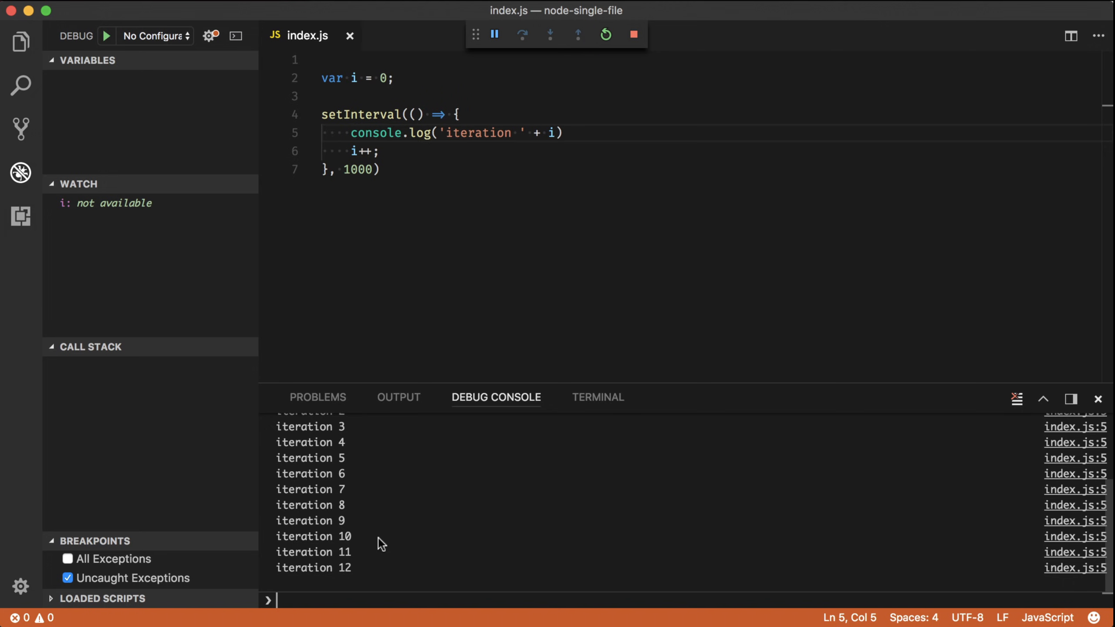
# Step: Set a breakpoint on line 5, inspect i at 15, then continue execution
pyautogui.click(268, 134)
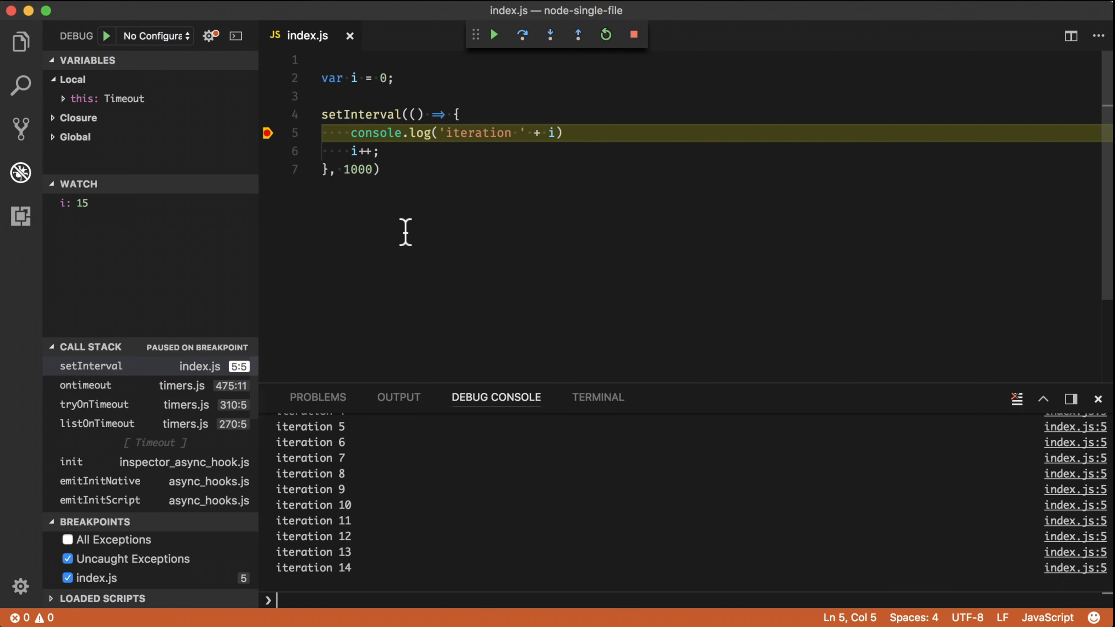
pyautogui.moveTo(100, 61)
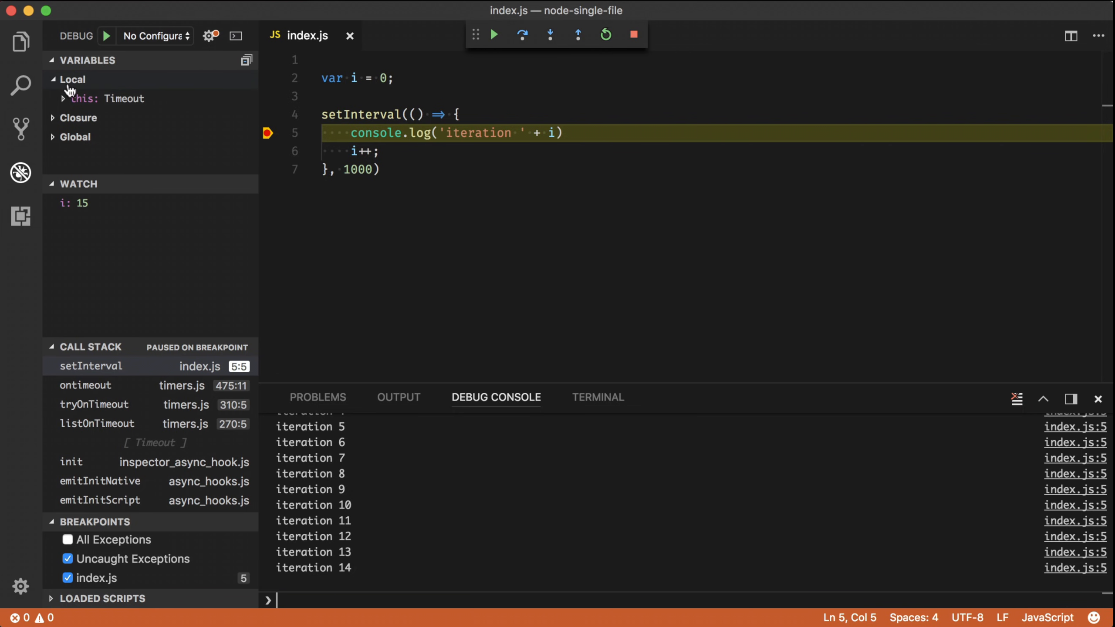
pyautogui.moveTo(60, 197)
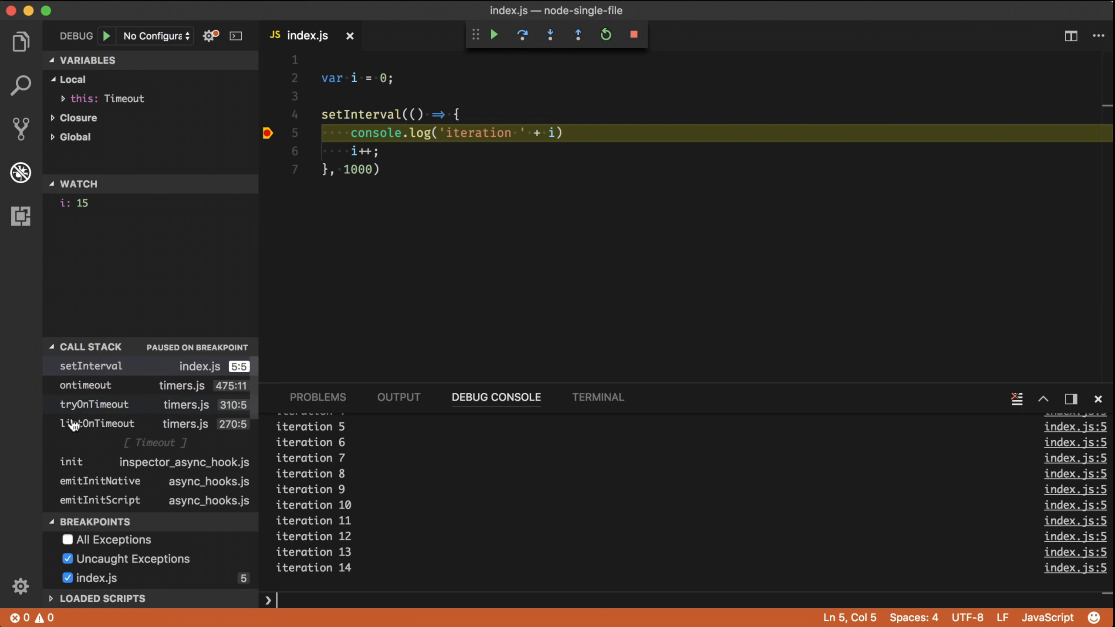
pyautogui.scroll(-3)
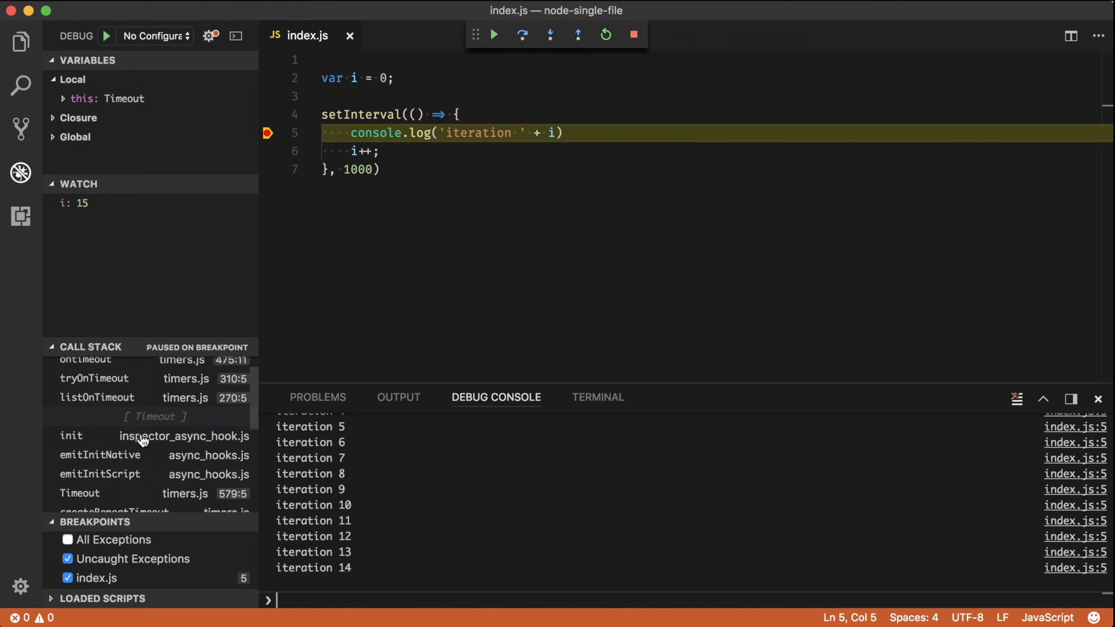
pyautogui.scroll(3)
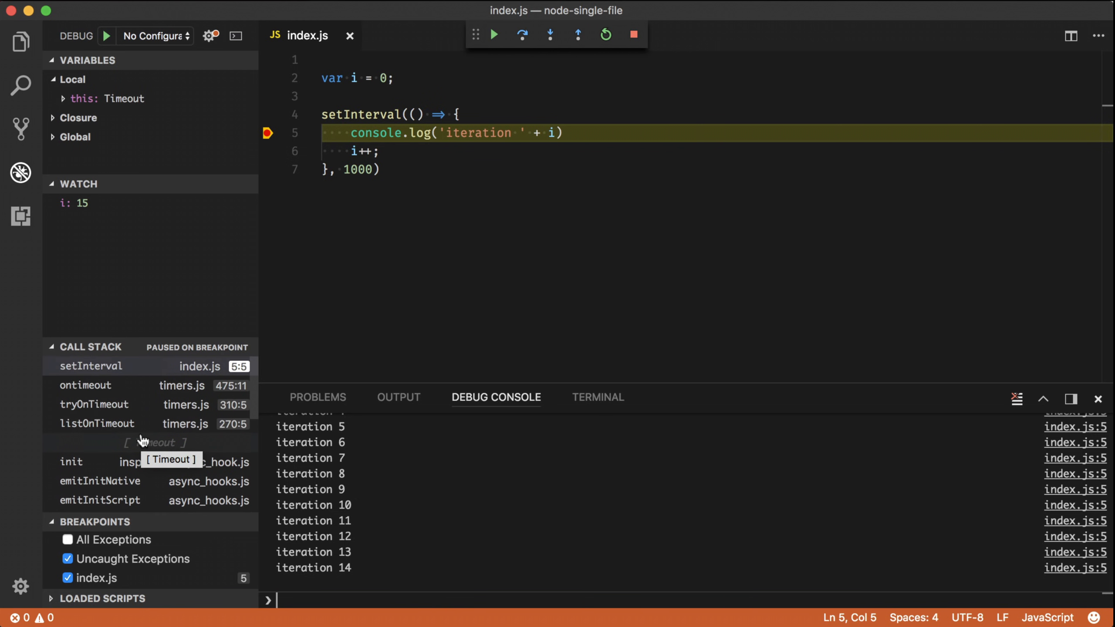
pyautogui.click(494, 34)
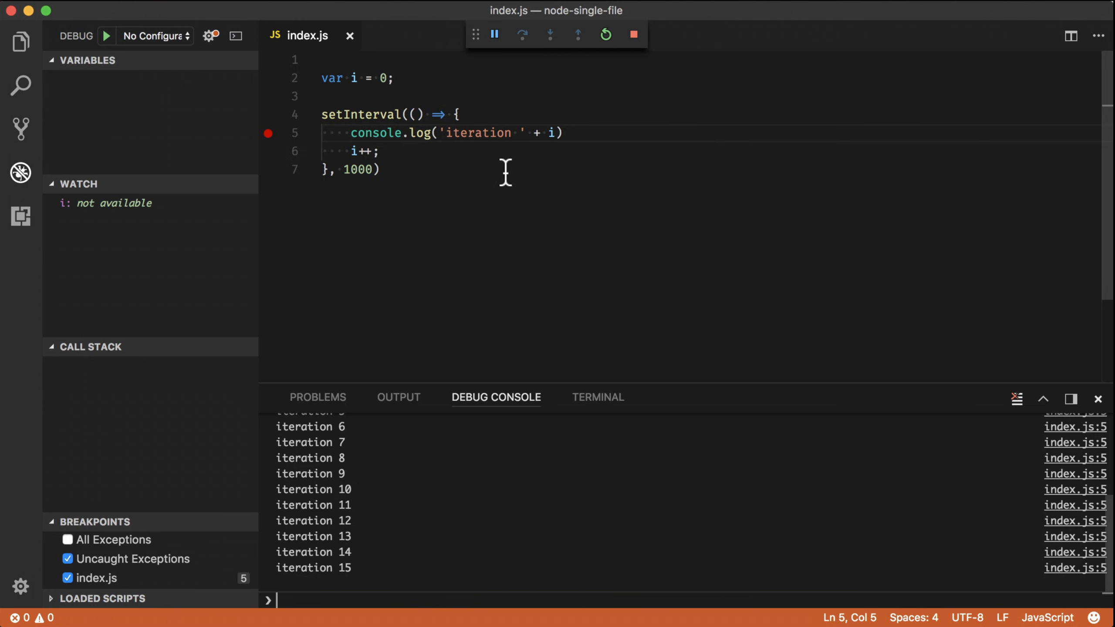
pyautogui.click(495, 34)
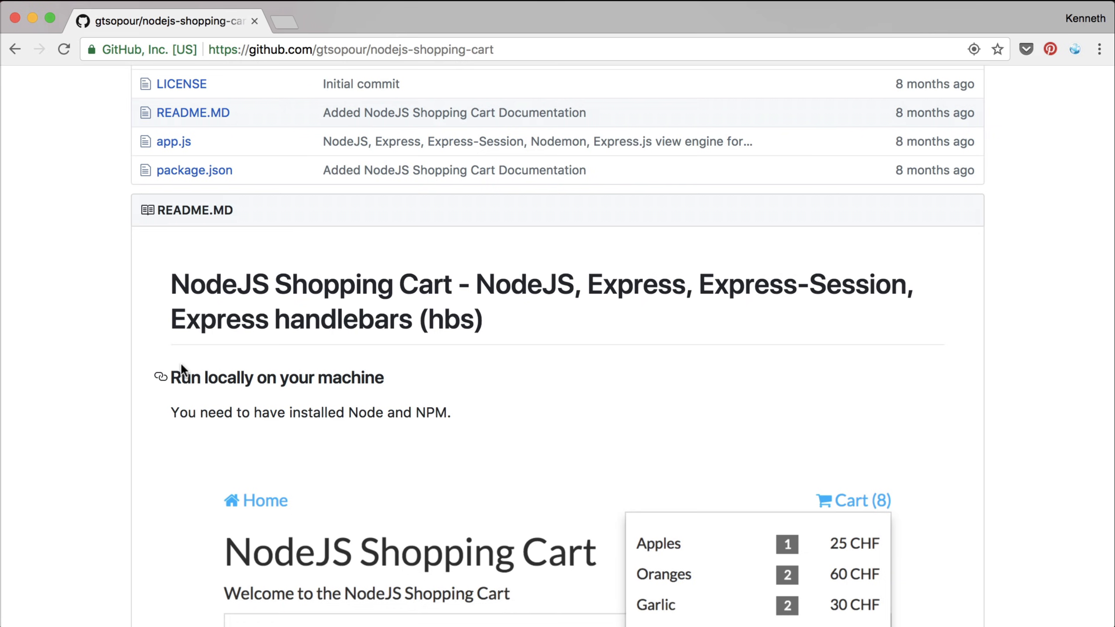
# Step: Scroll the nodejs-shopping-cart GitHub page down to the README and app screenshot
pyautogui.scroll(-3)
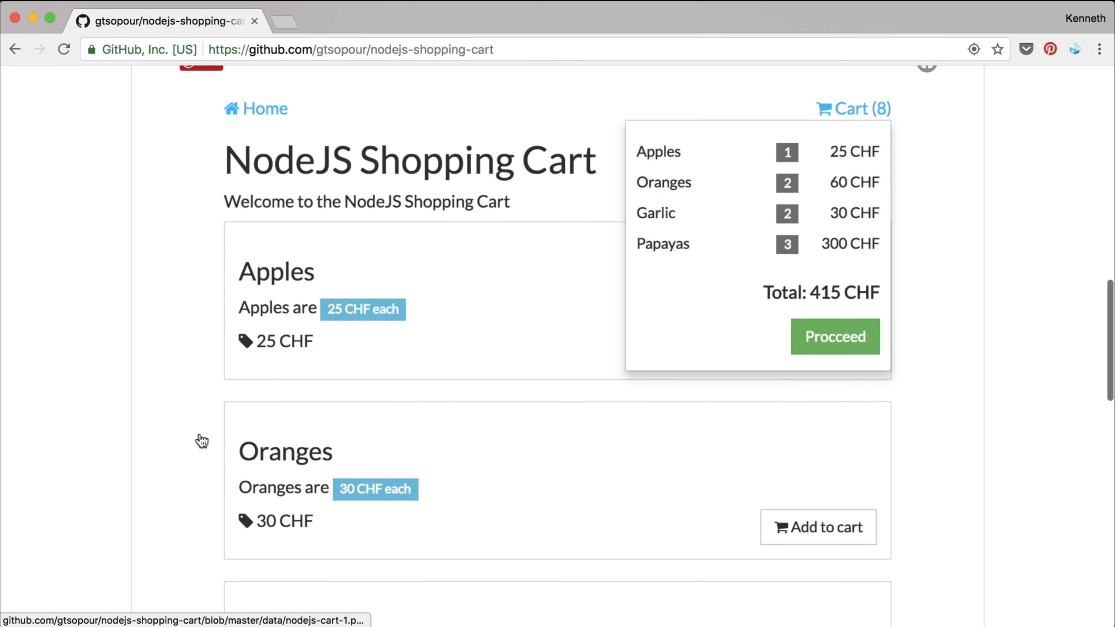
pyautogui.scroll(-3)
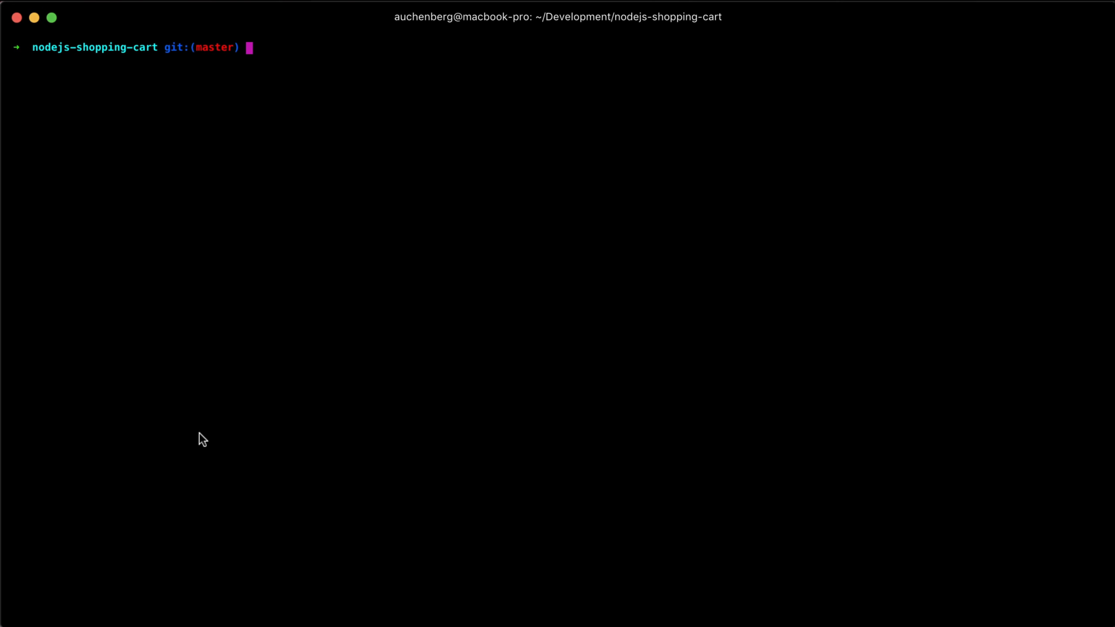
pyautogui.moveTo(200, 434)
pyautogui.write('ls')
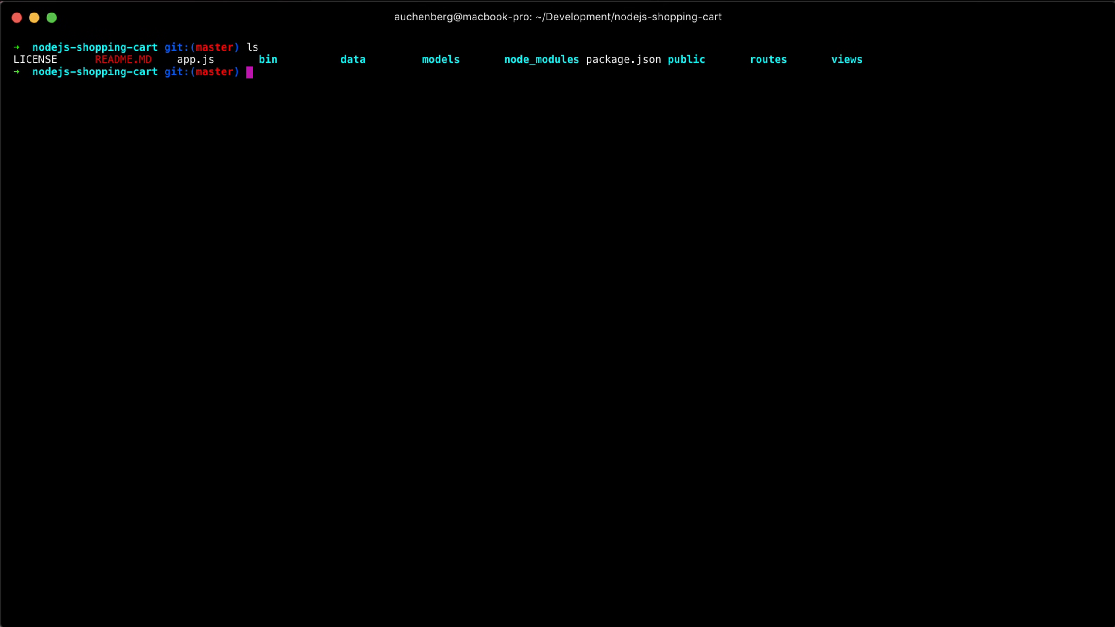
# Step: Run code . to open the nodejs-shopping-cart folder in VS Code
pyautogui.write('code .')
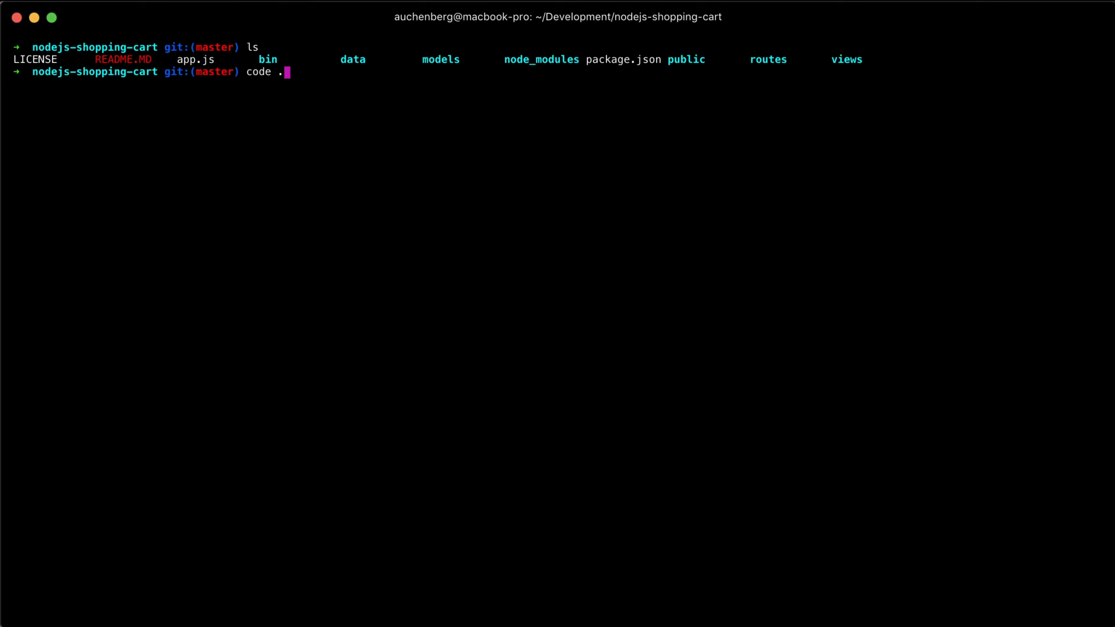
pyautogui.press('Return')
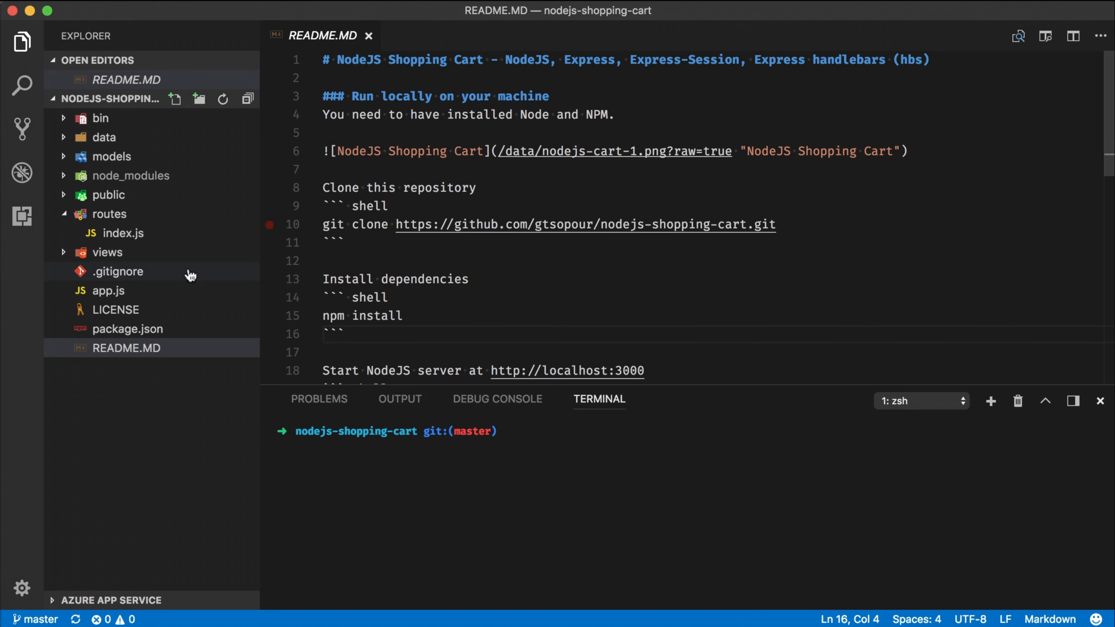
# Step: Open app.js and scroll through the server setup
pyautogui.click(108, 290)
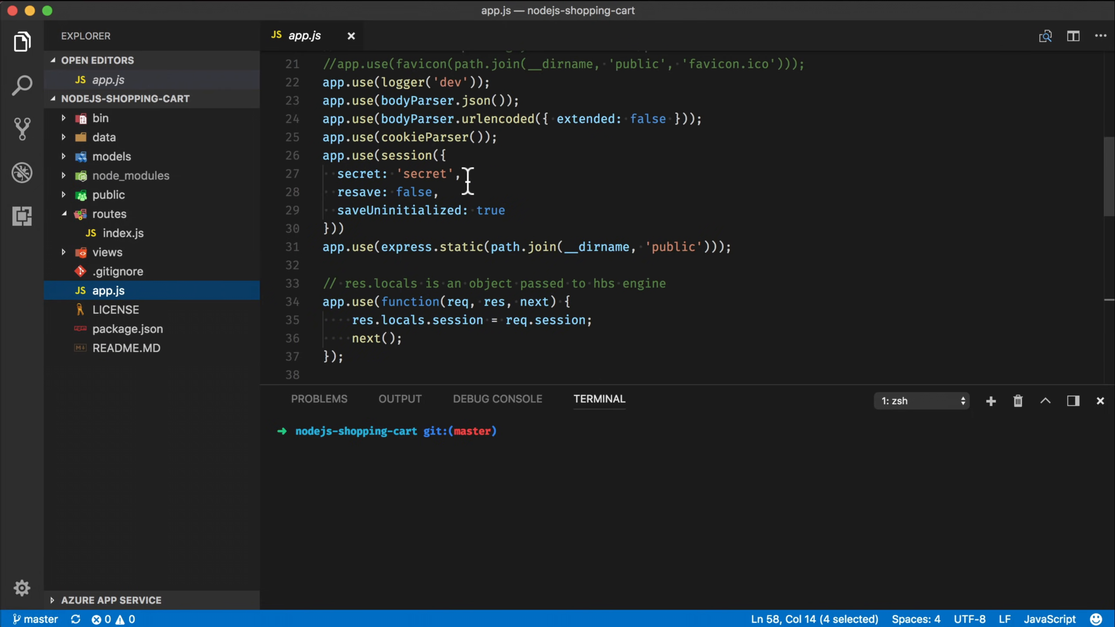
pyautogui.scroll(3)
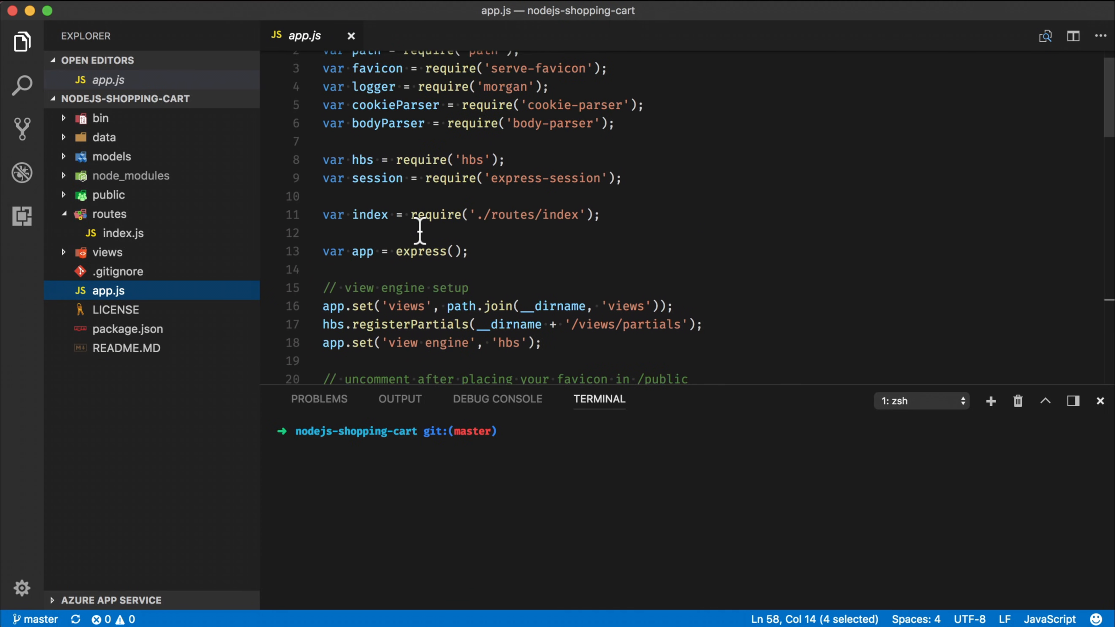
pyautogui.scroll(-3)
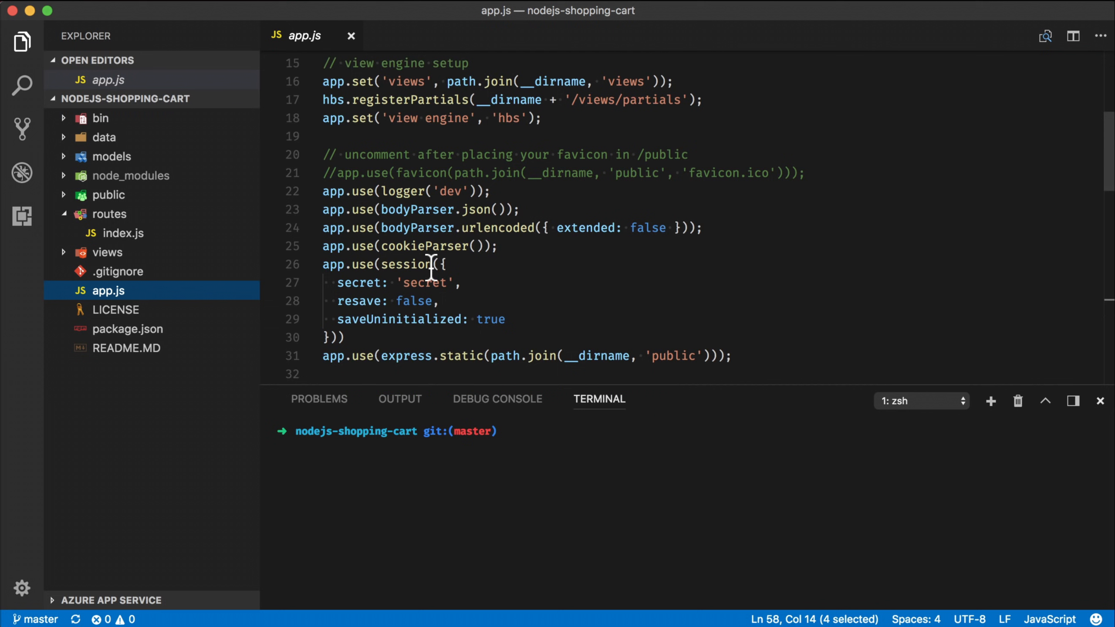
pyautogui.scroll(-3)
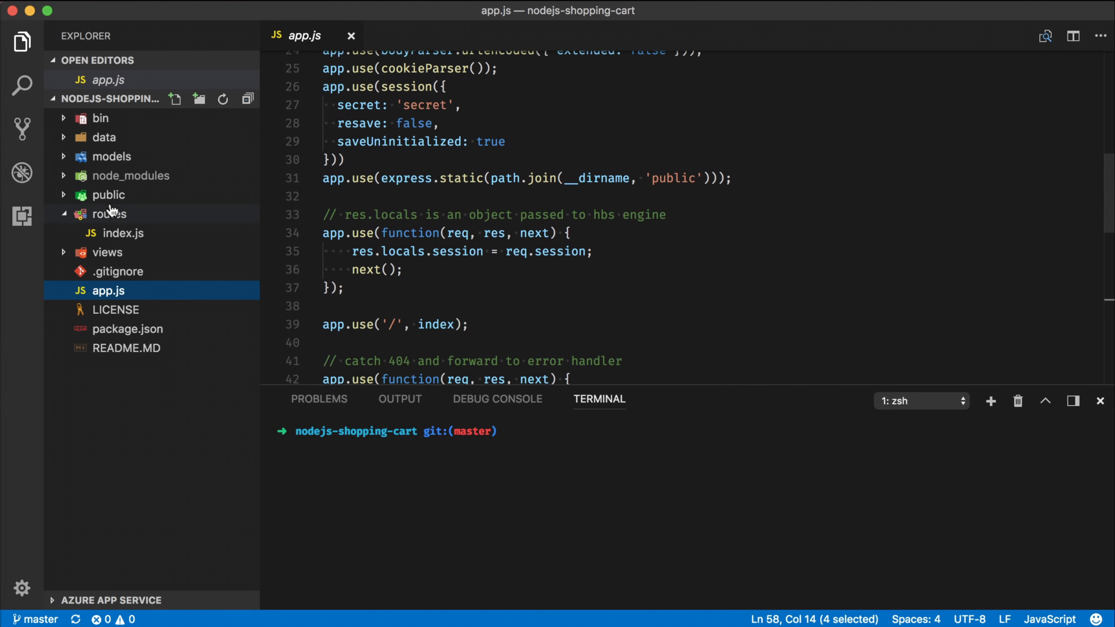
pyautogui.moveTo(121, 239)
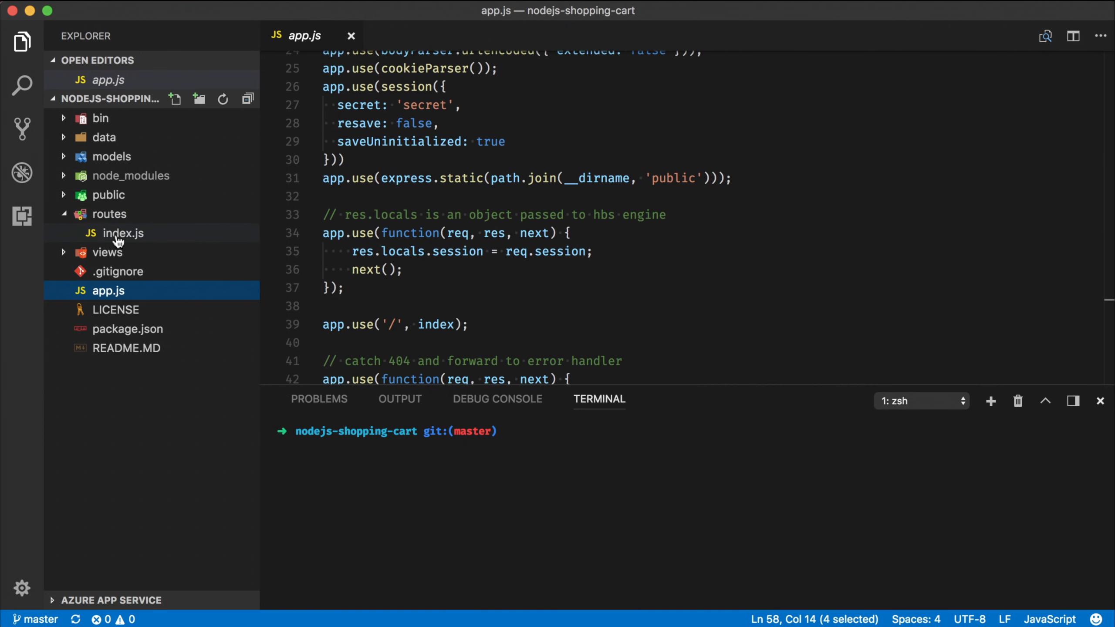
# Step: Open routes/index.js and scroll through its product and add-to-cart routes
pyautogui.click(123, 233)
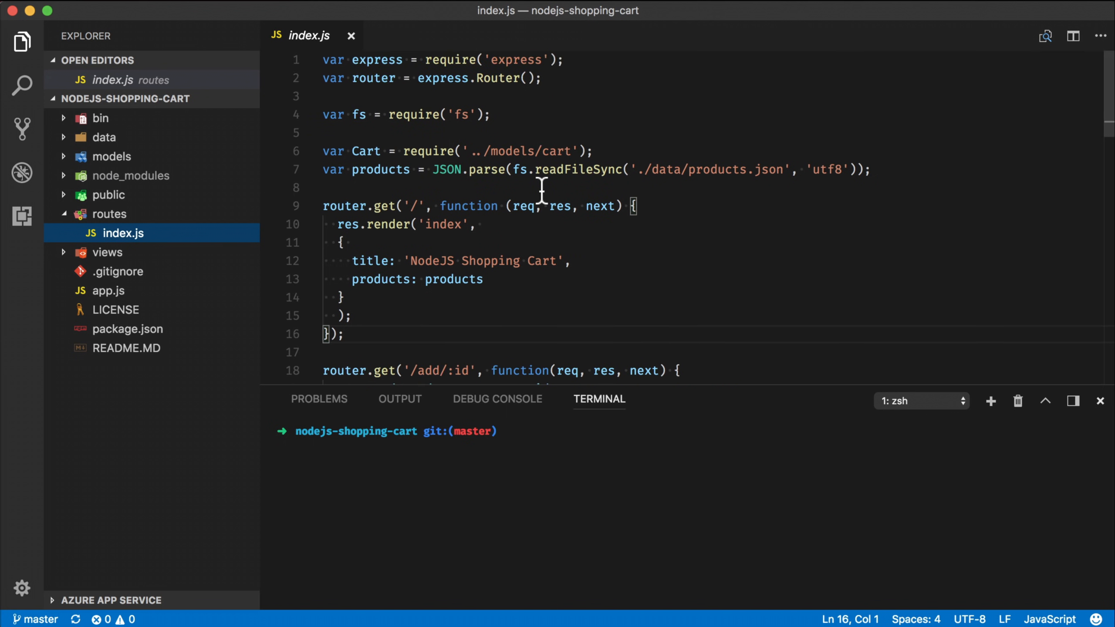
pyautogui.moveTo(592, 235)
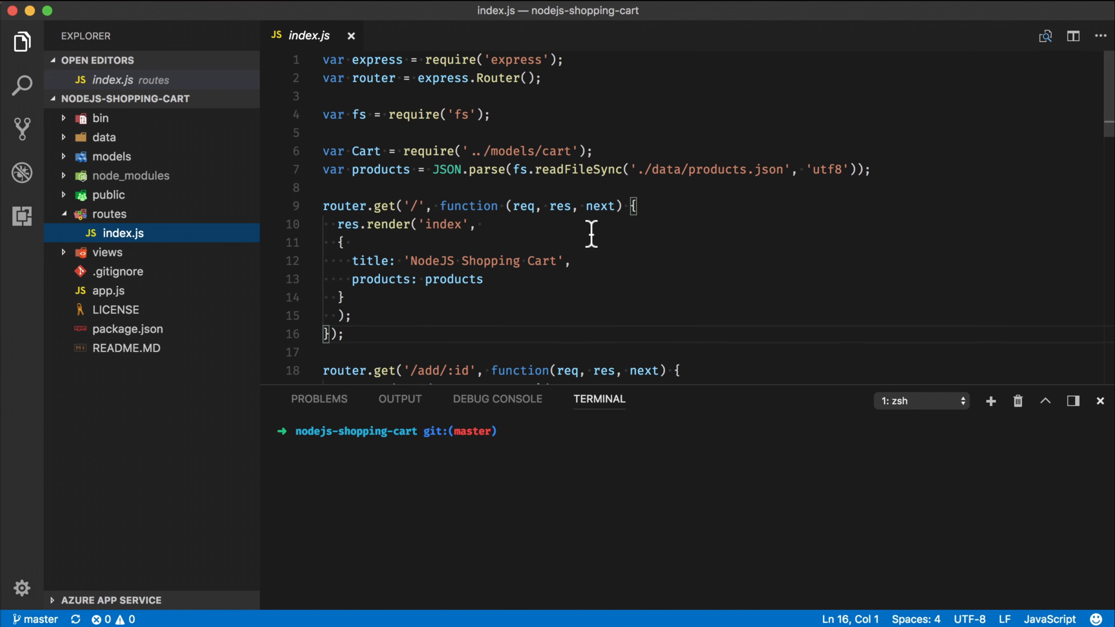
pyautogui.scroll(-3)
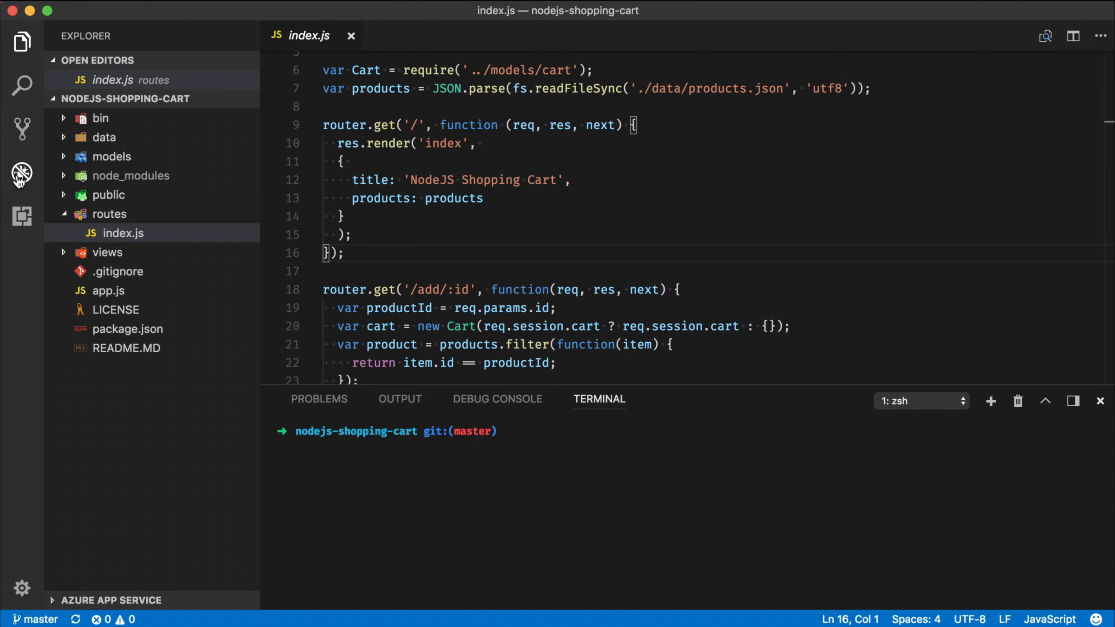
# Step: Create a Node.js launch.json and insert the Attach to Process configuration
pyautogui.click(22, 173)
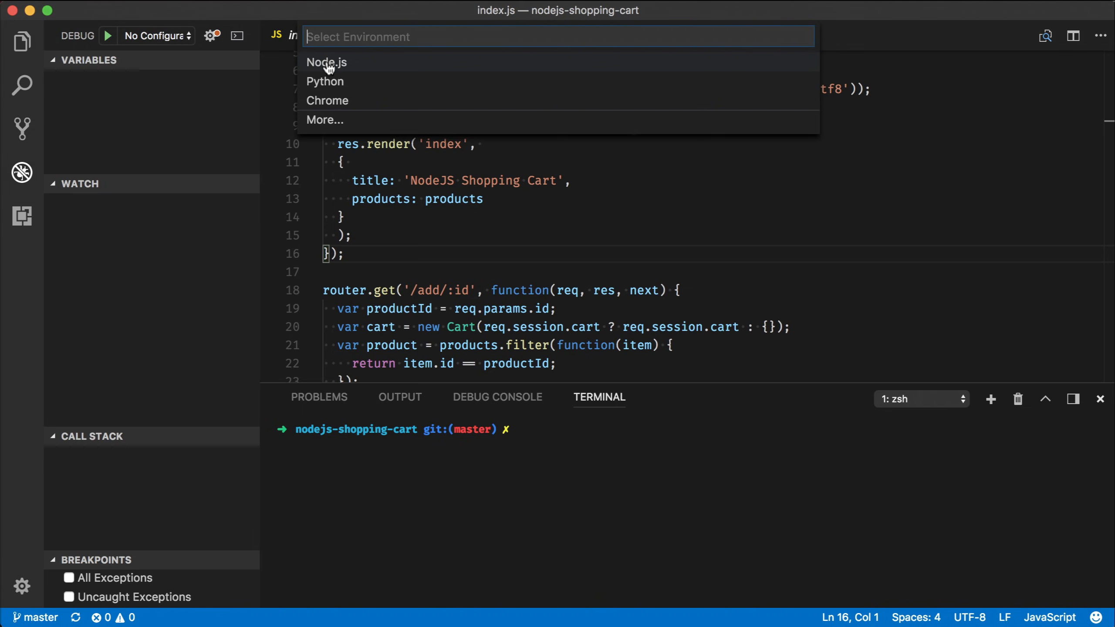
pyautogui.click(326, 63)
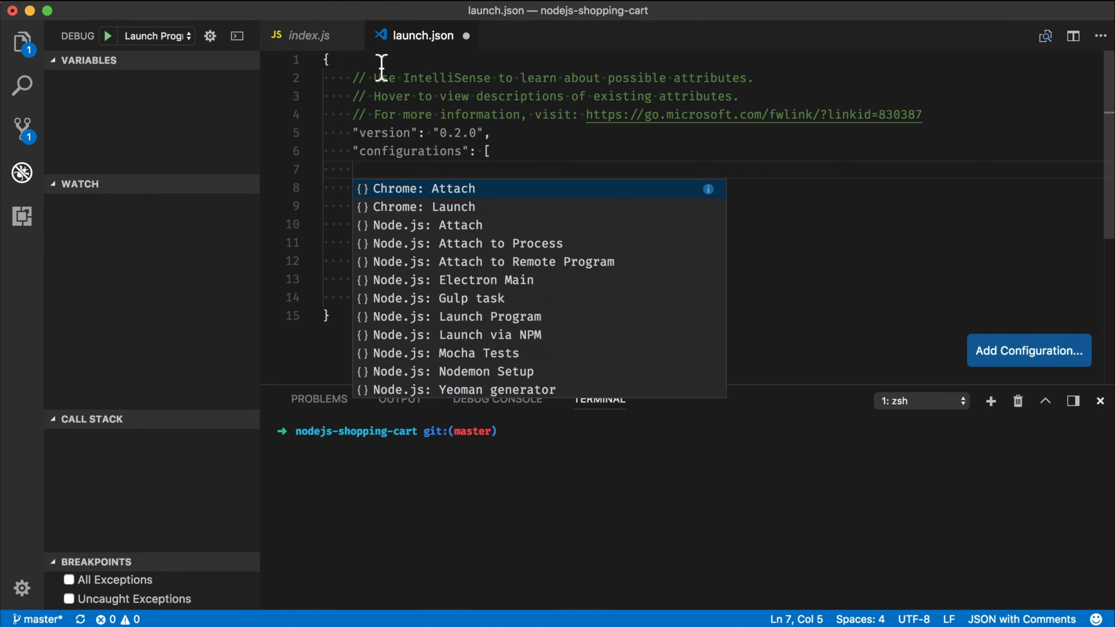
pyautogui.moveTo(576, 253)
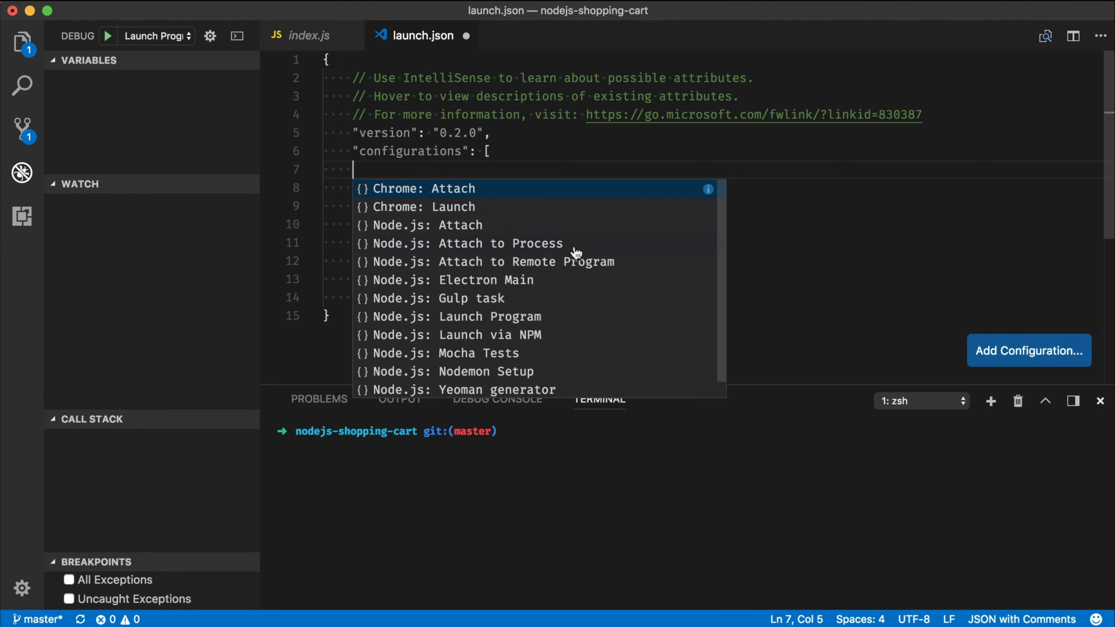
pyautogui.click(466, 243)
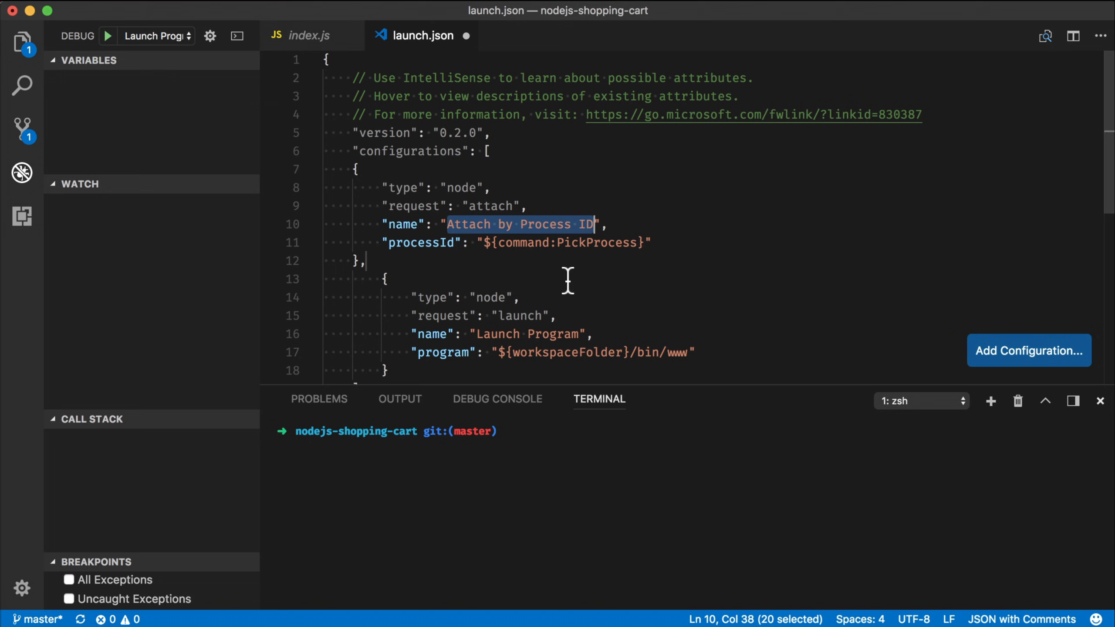
pyautogui.click(384, 279)
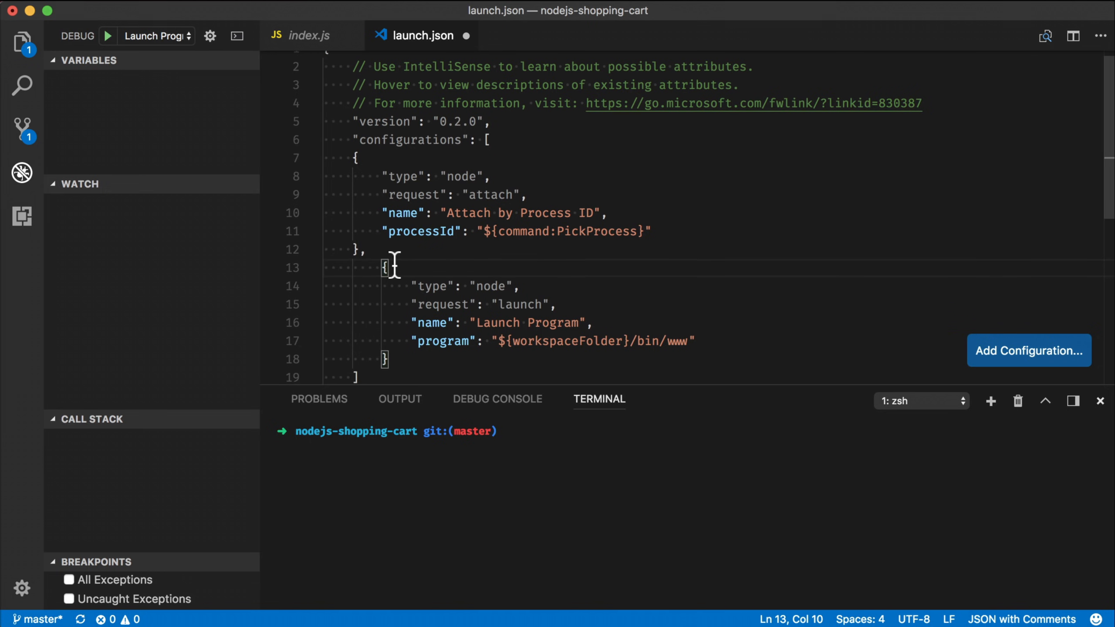
# Step: Review the attach request and processId fields, then save launch.json
pyautogui.scroll(-3)
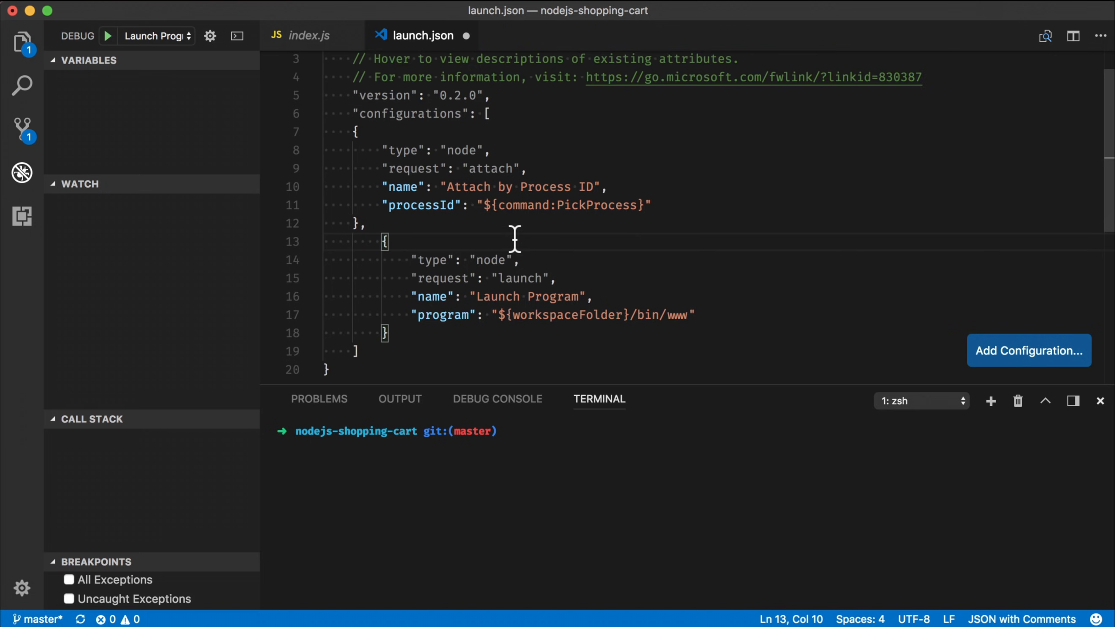
pyautogui.scroll(3)
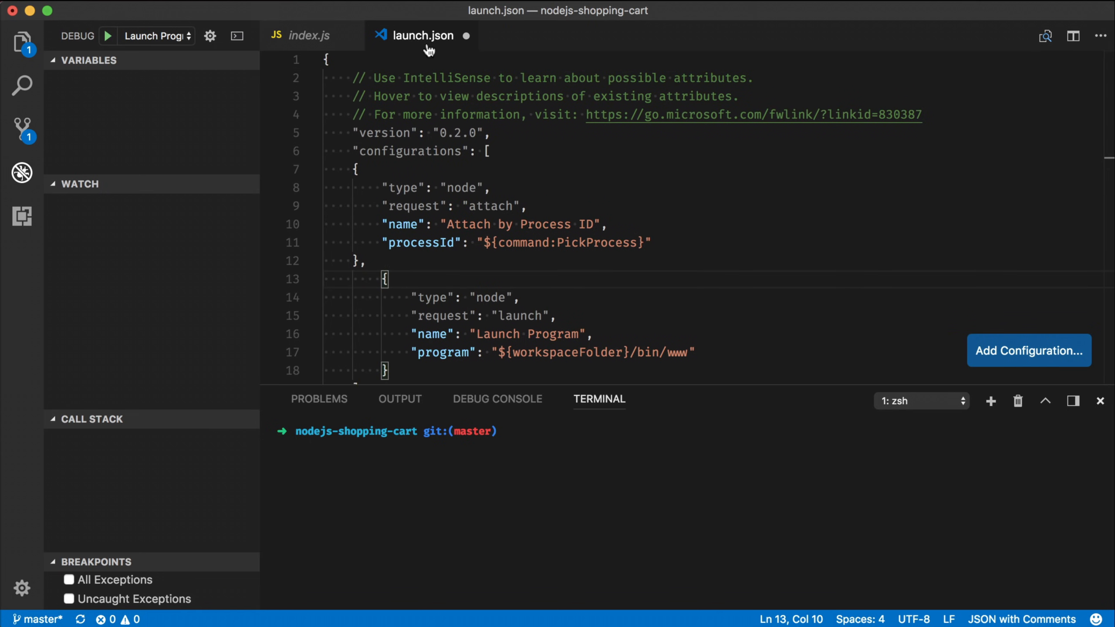
pyautogui.moveTo(558, 175)
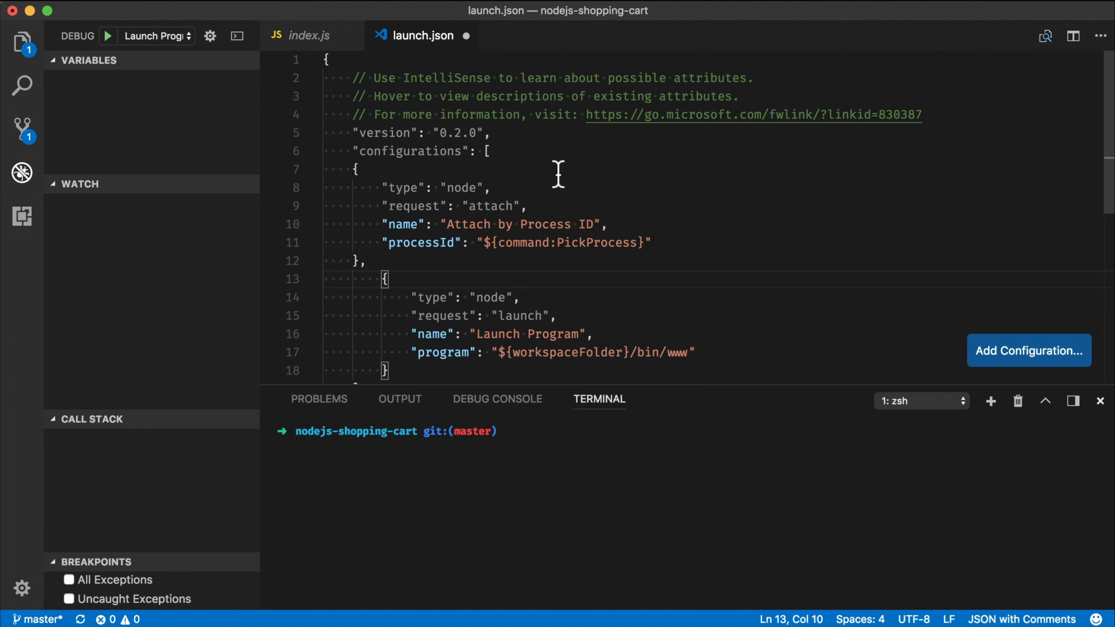
pyautogui.moveTo(523, 186)
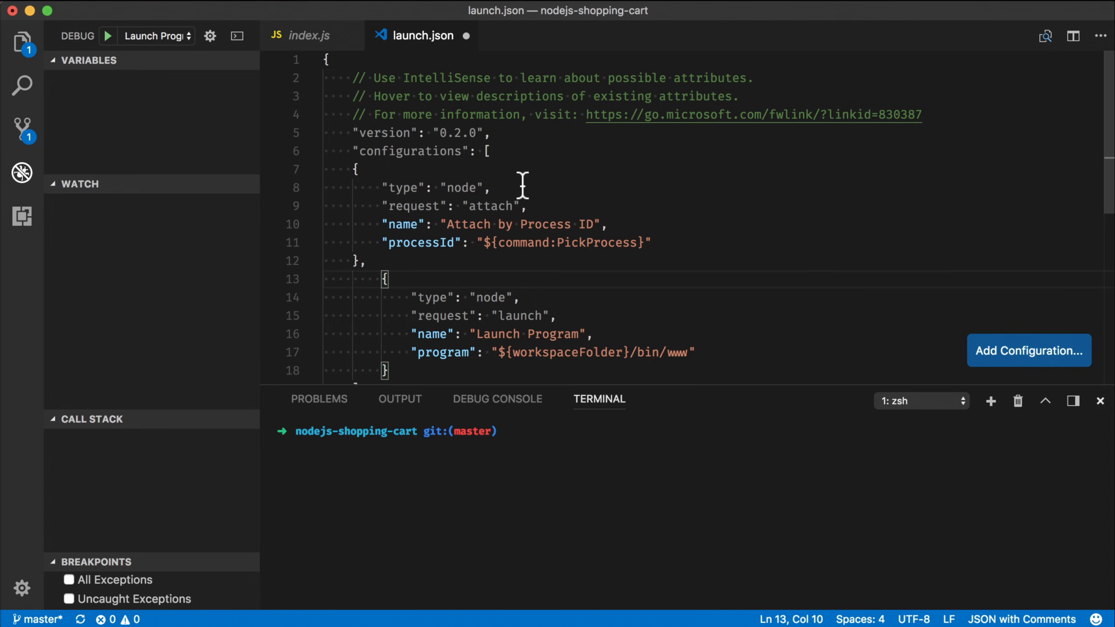
pyautogui.click(353, 168)
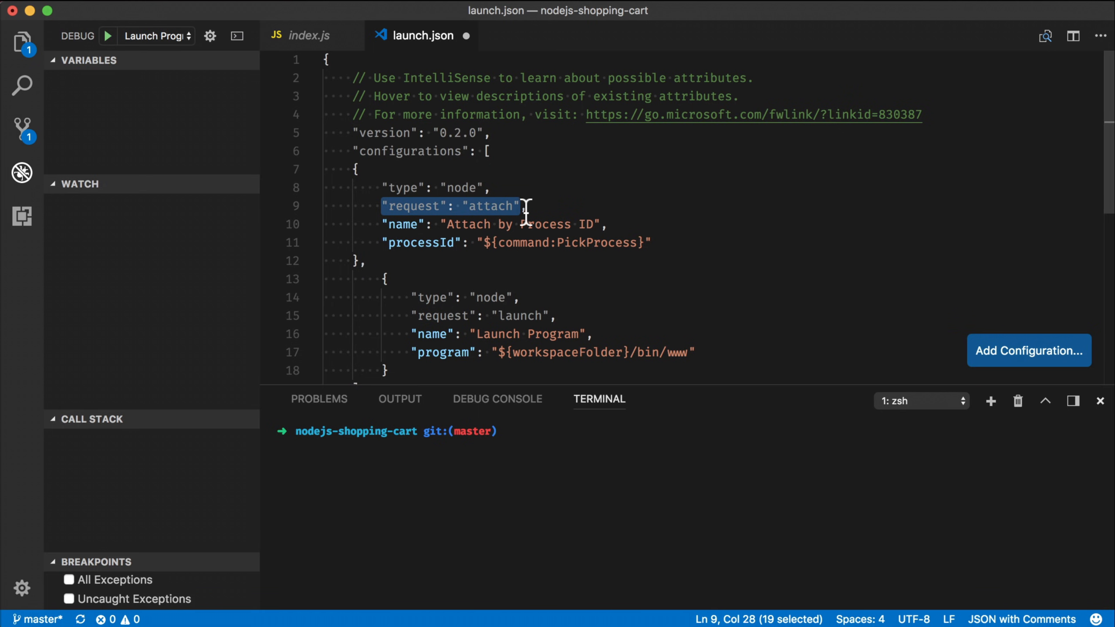
pyautogui.moveTo(553, 205)
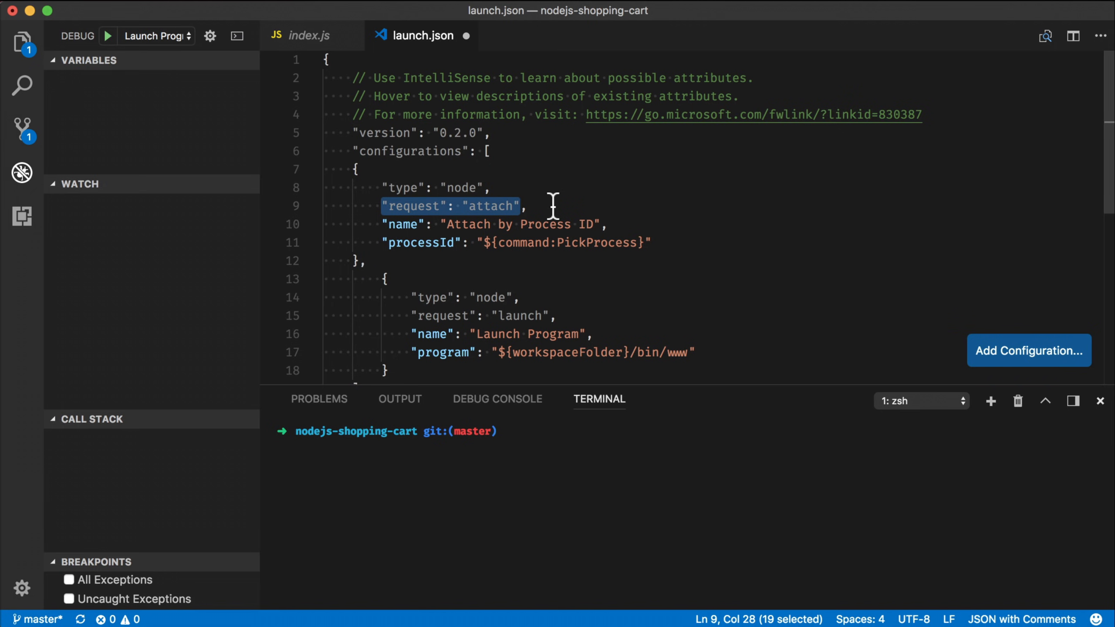
pyautogui.moveTo(425, 247)
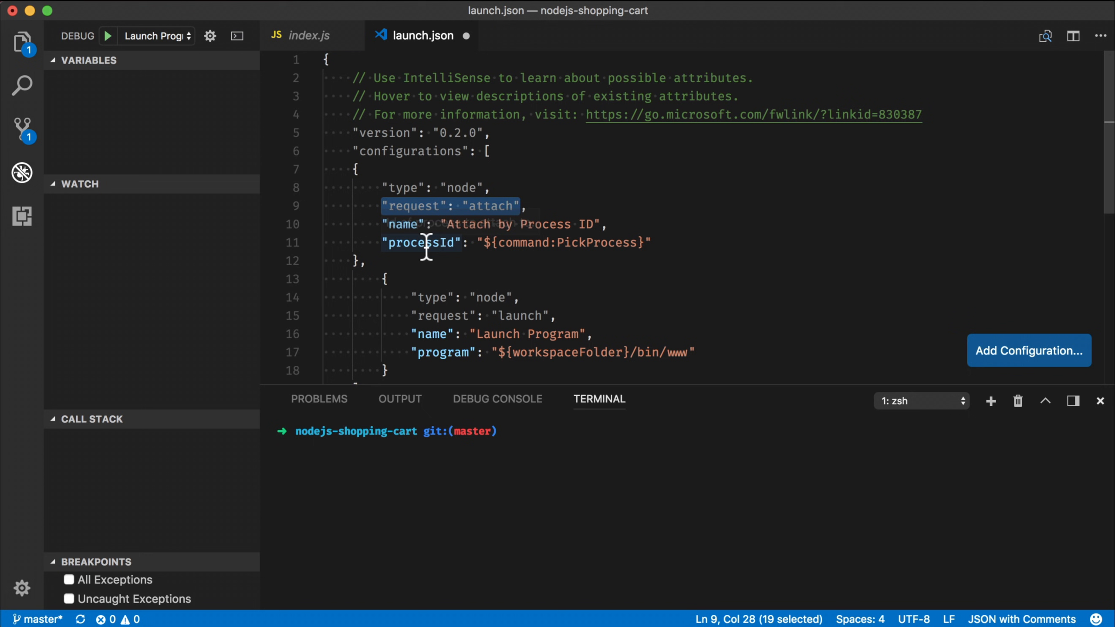
pyautogui.moveTo(616, 245)
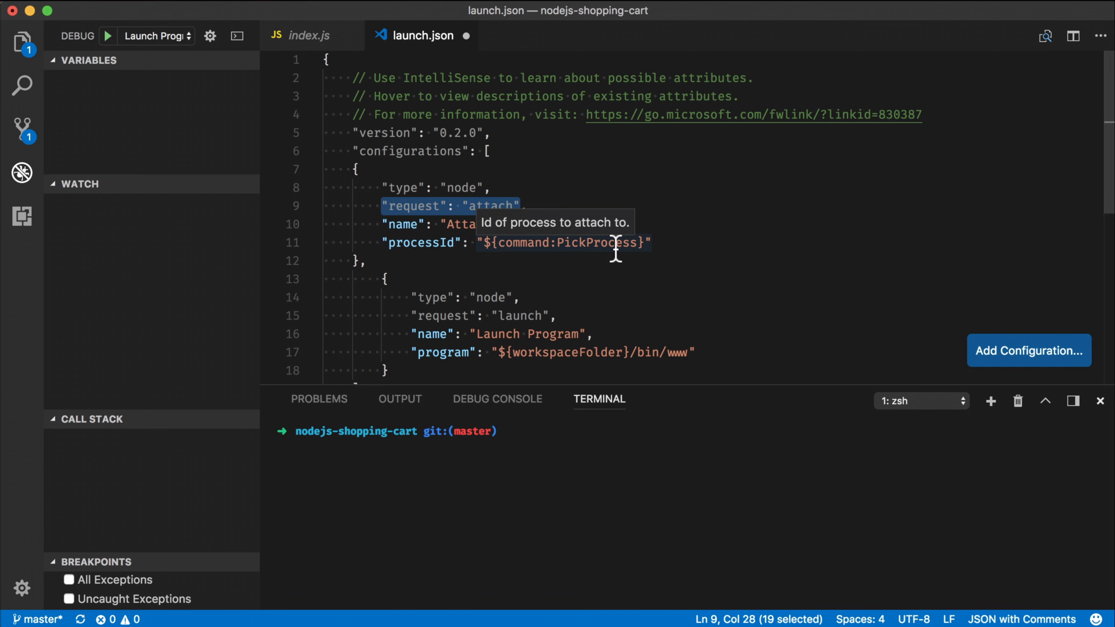
pyautogui.click(366, 267)
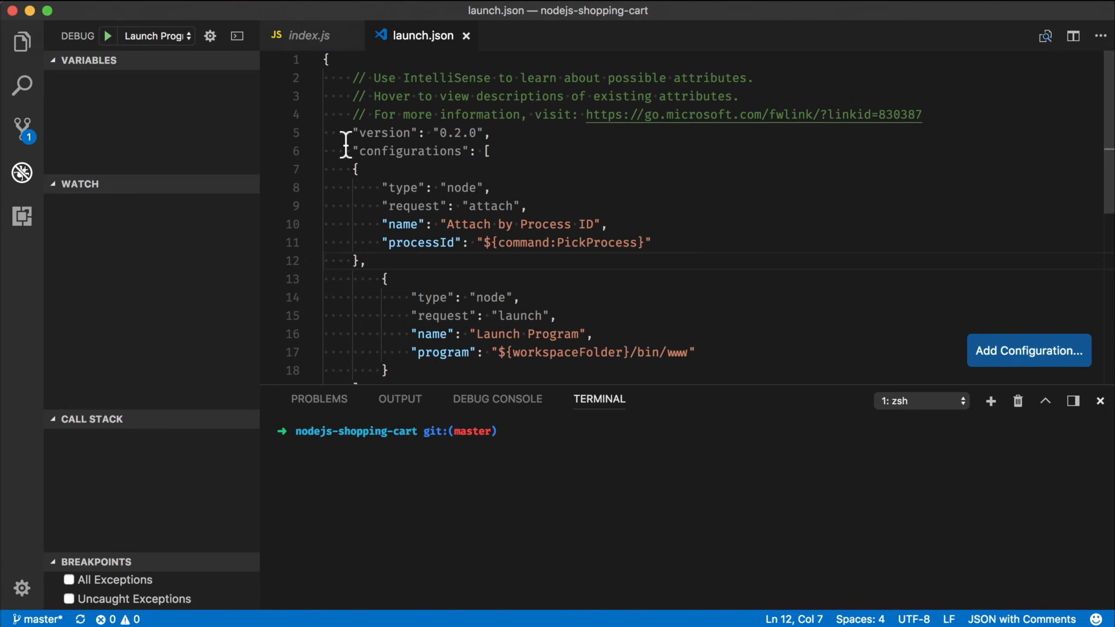
# Step: Switch the debug configuration dropdown from Launch Program to 'Attach by Process ID'
pyautogui.click(154, 35)
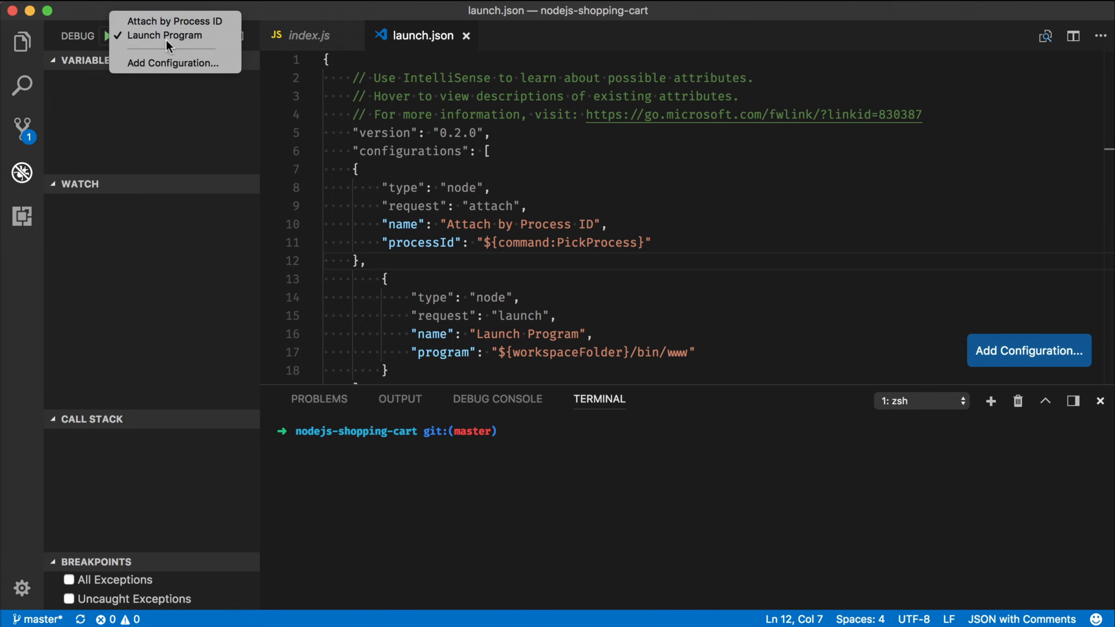
pyautogui.moveTo(174, 21)
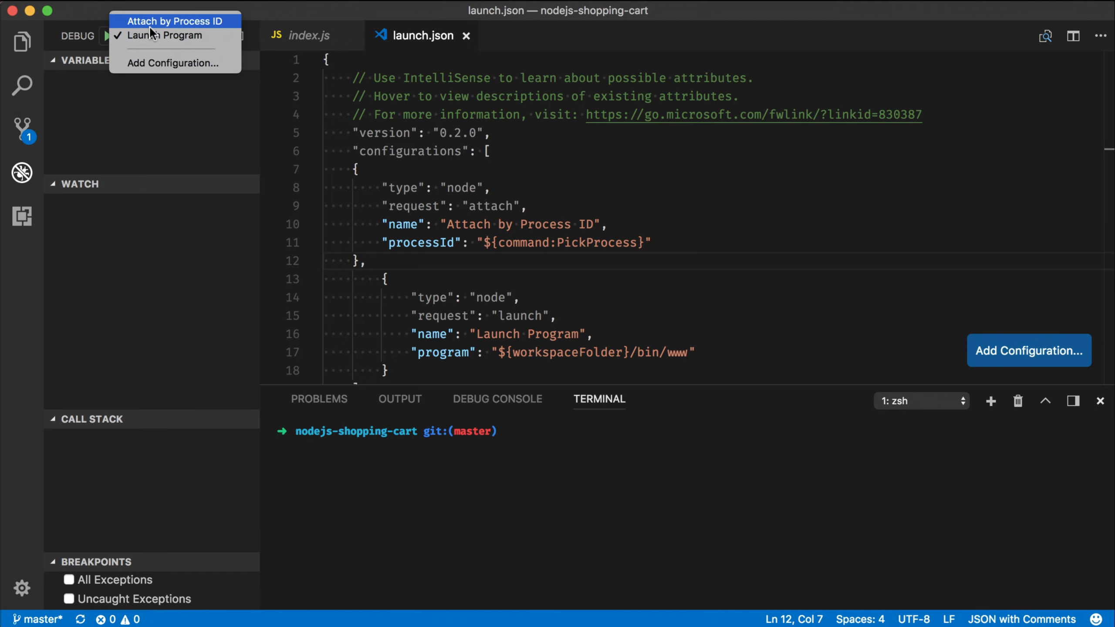
pyautogui.moveTo(164, 28)
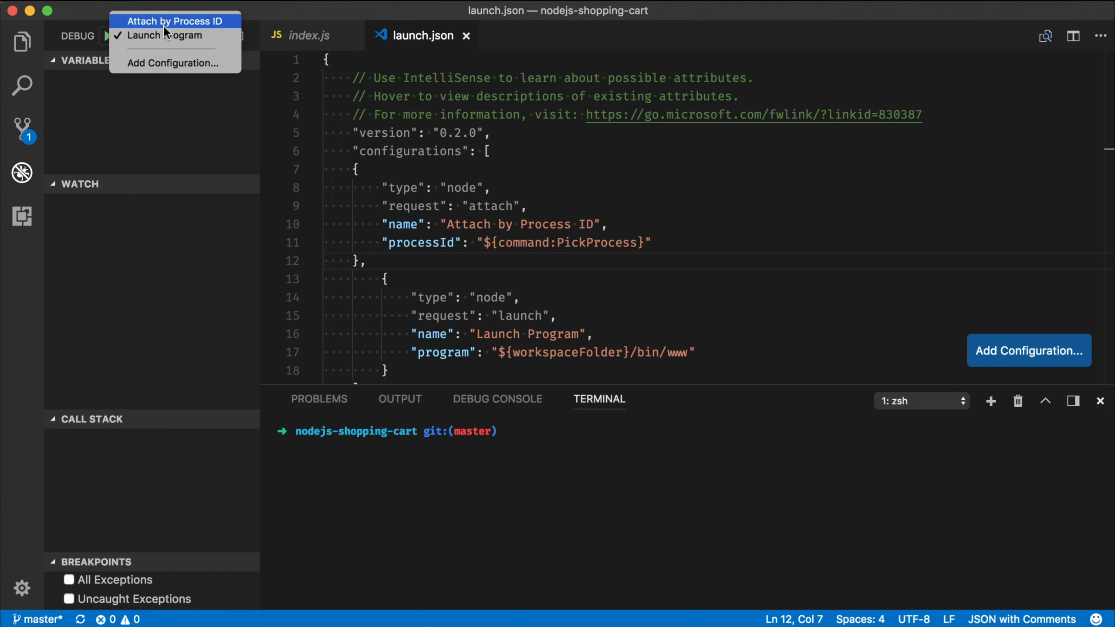
pyautogui.click(176, 20)
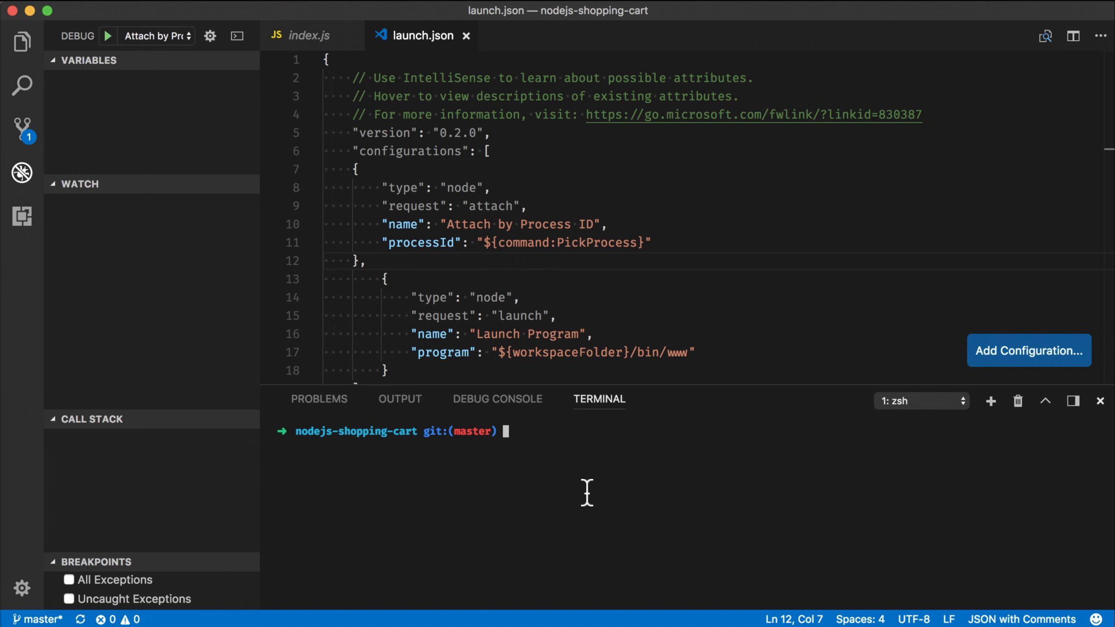
pyautogui.write('npm start')
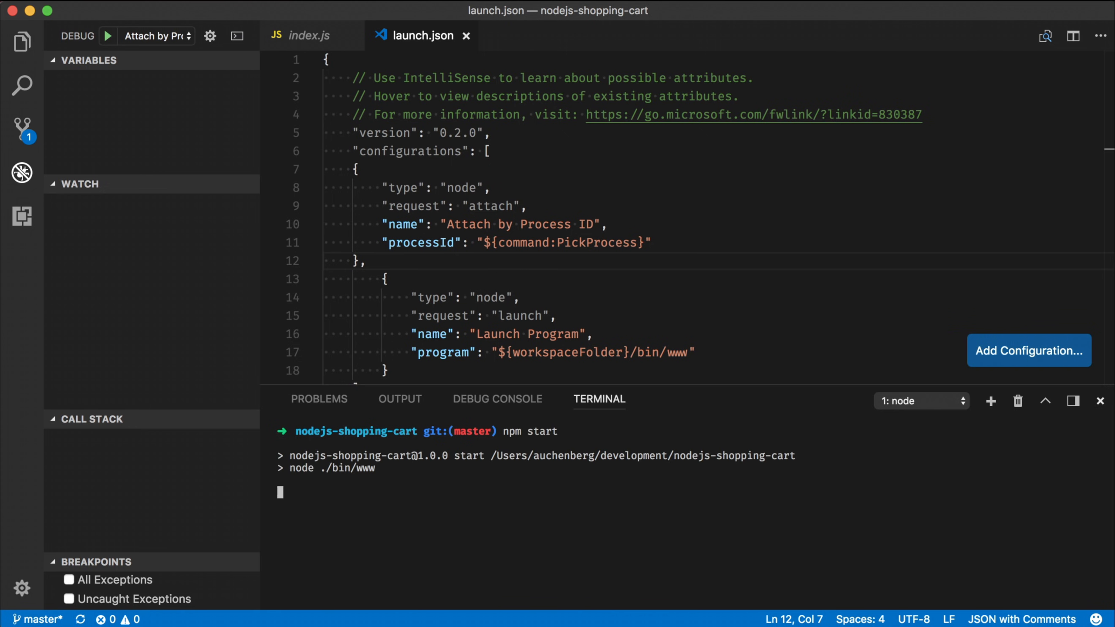
pyautogui.moveTo(581, 491)
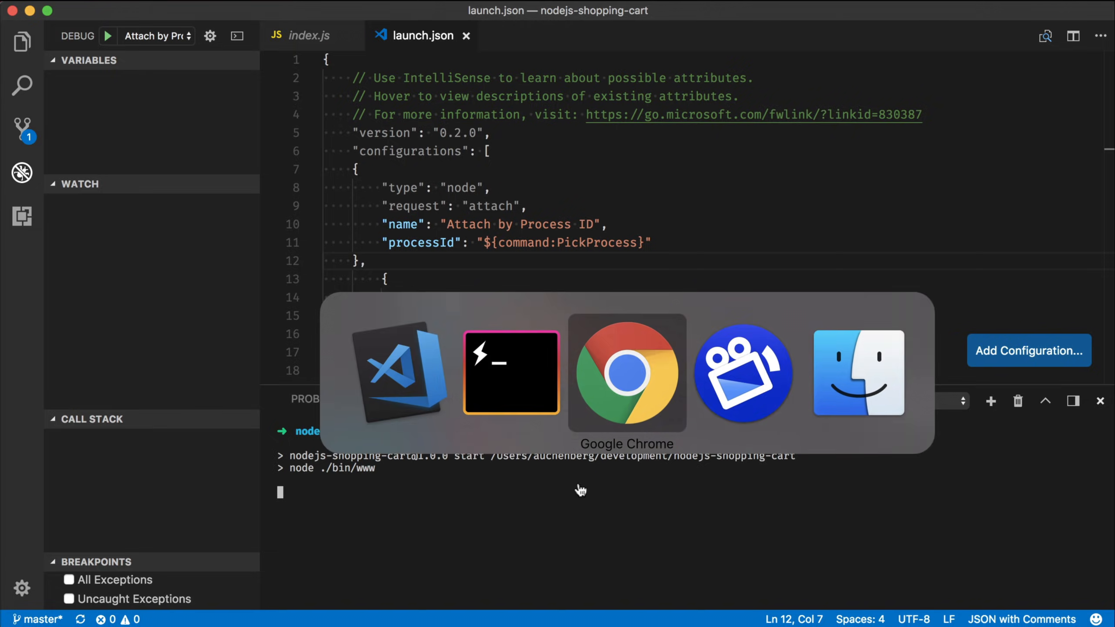
# Step: Load localhost:3000 in a new Chrome tab and add Apples to the cart
pyautogui.click(626, 372)
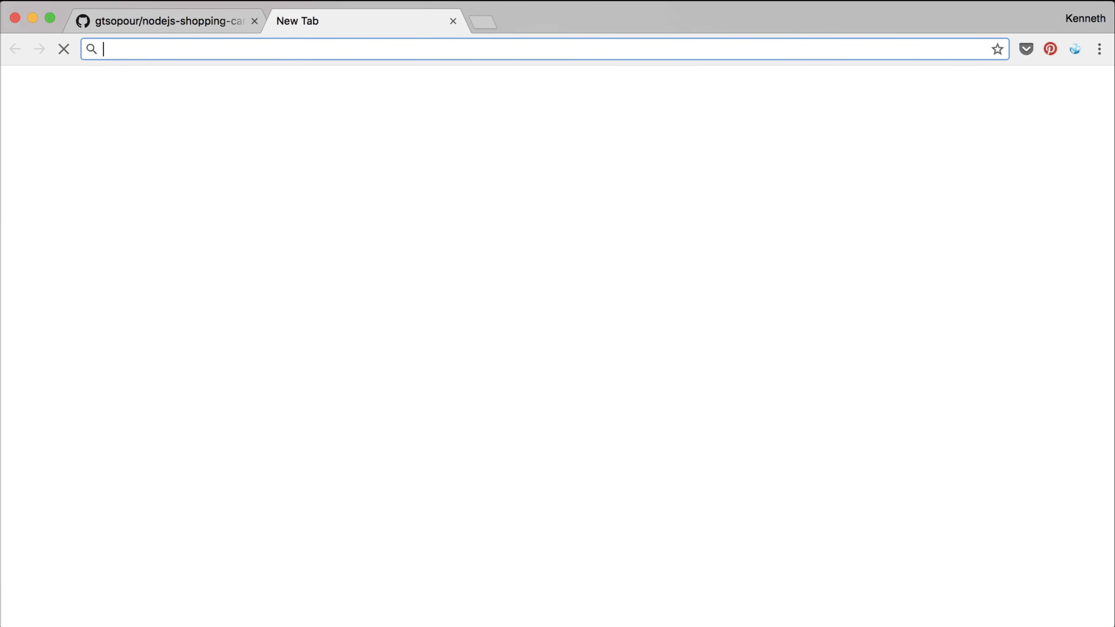
pyautogui.write('localhost:3000')
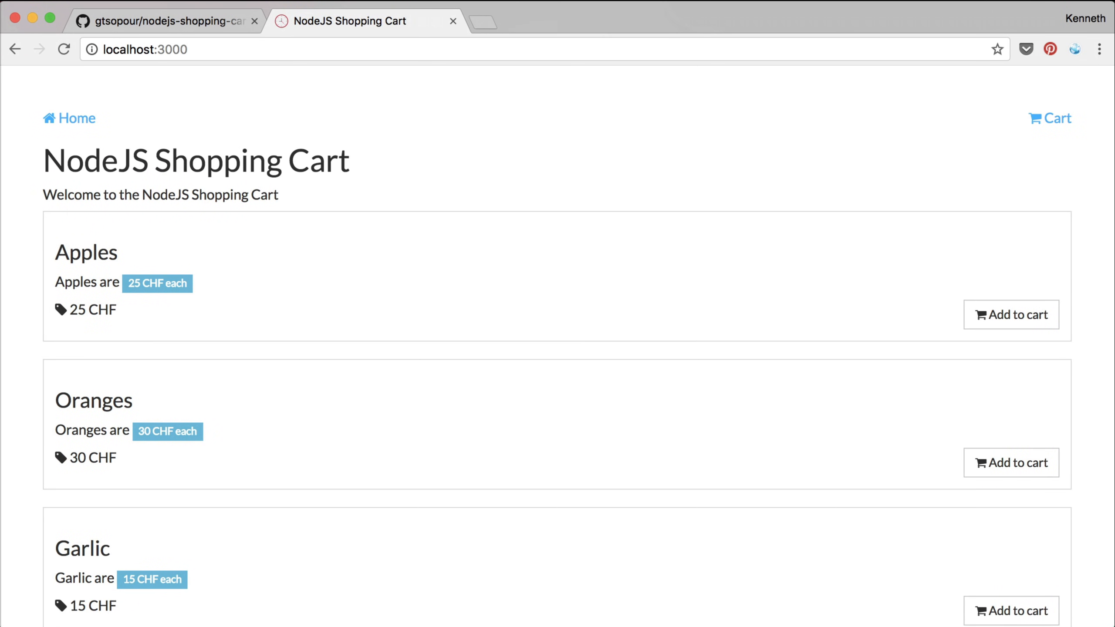
pyautogui.moveTo(790, 292)
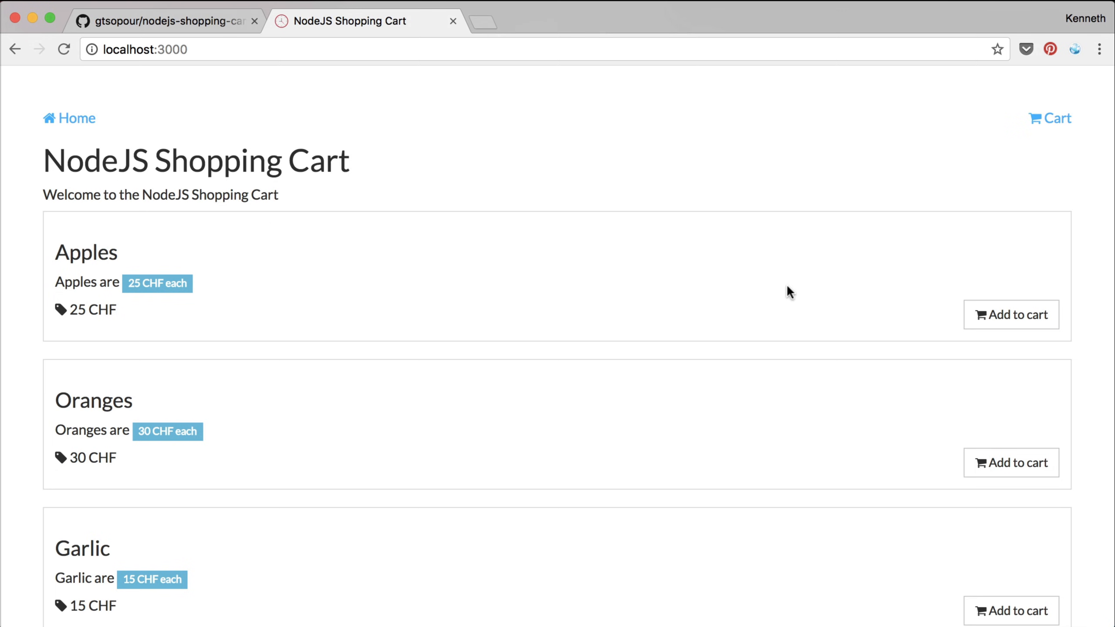
pyautogui.click(1011, 315)
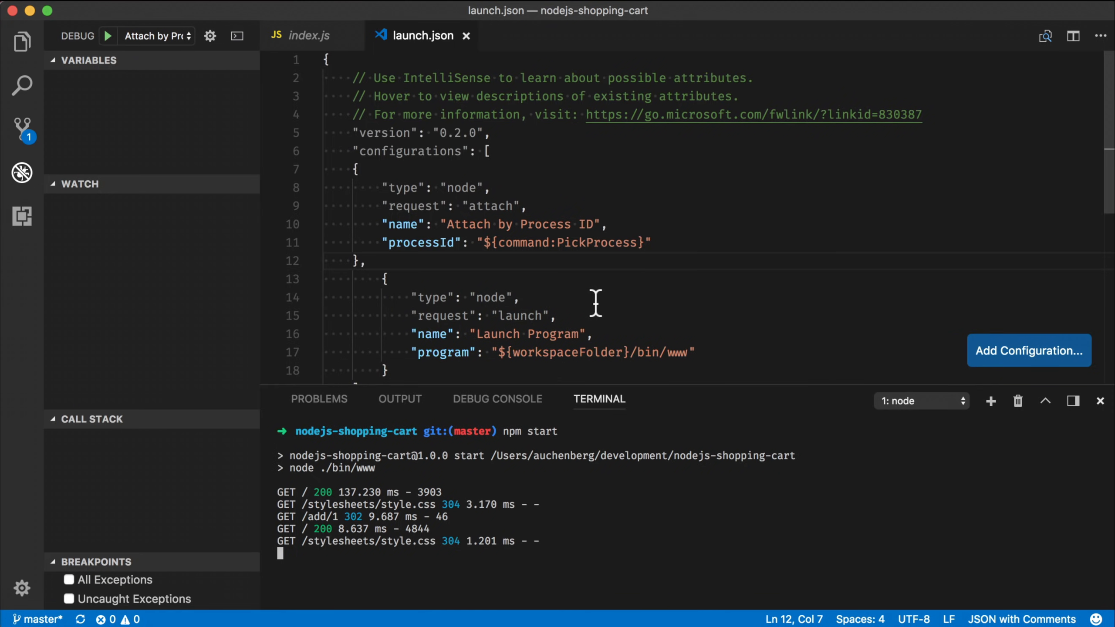
# Step: Start the attach debug configuration against the node ./bin/www process
pyautogui.click(155, 36)
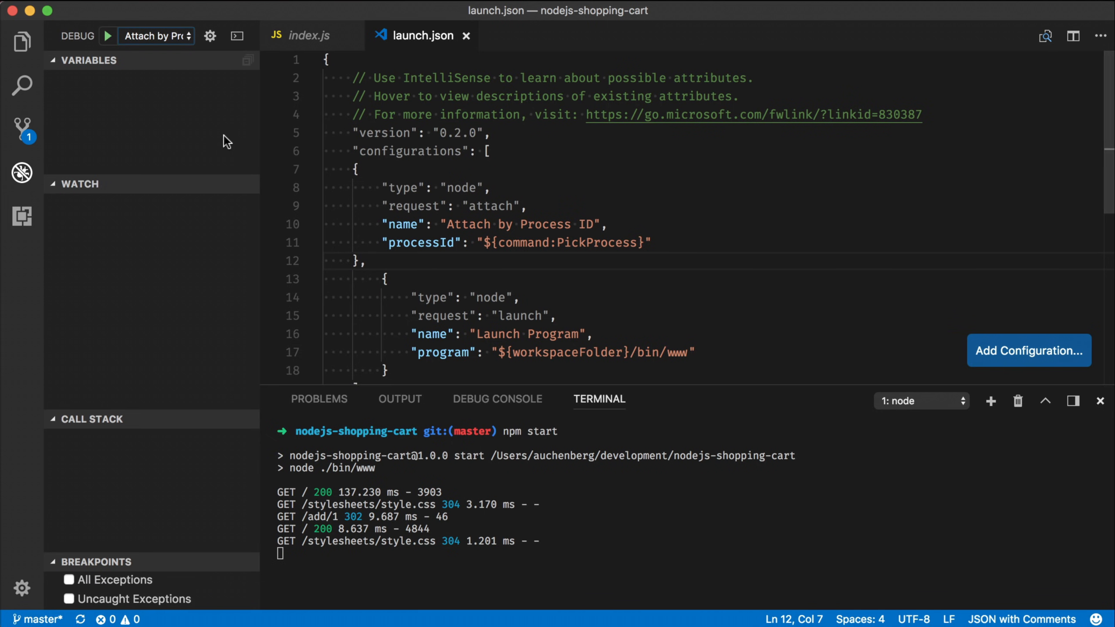
pyautogui.click(106, 36)
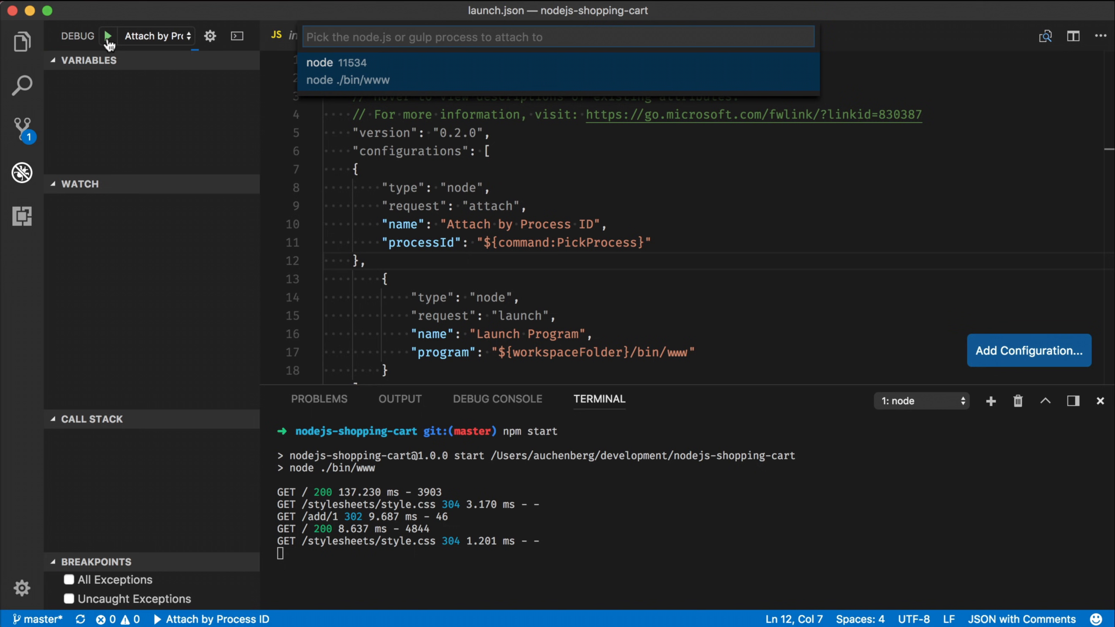
pyautogui.moveTo(403, 85)
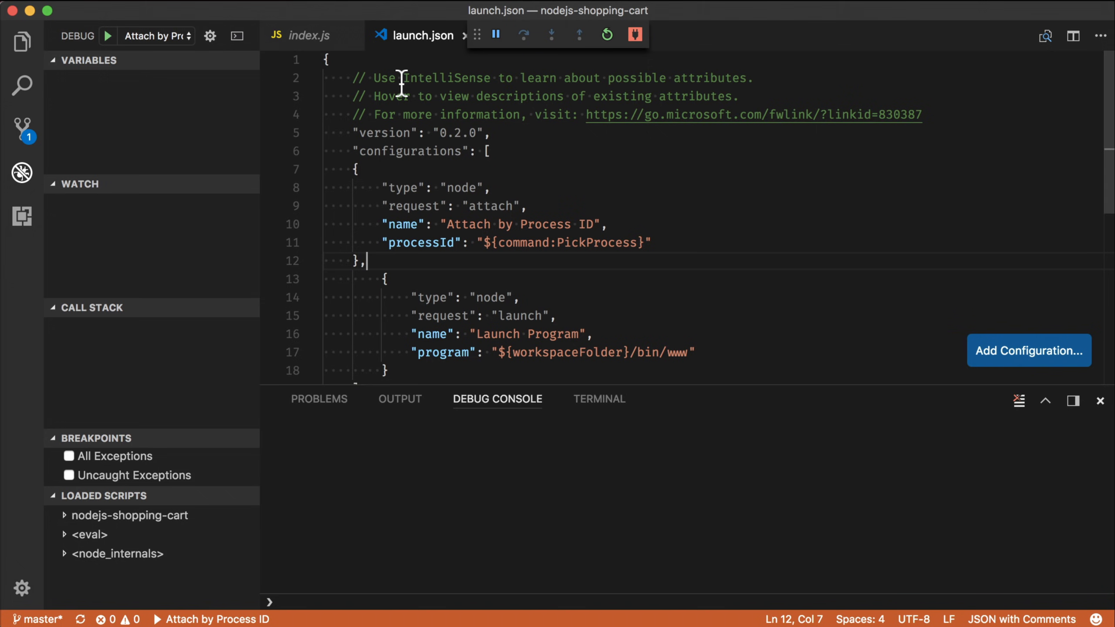
pyautogui.moveTo(527, 84)
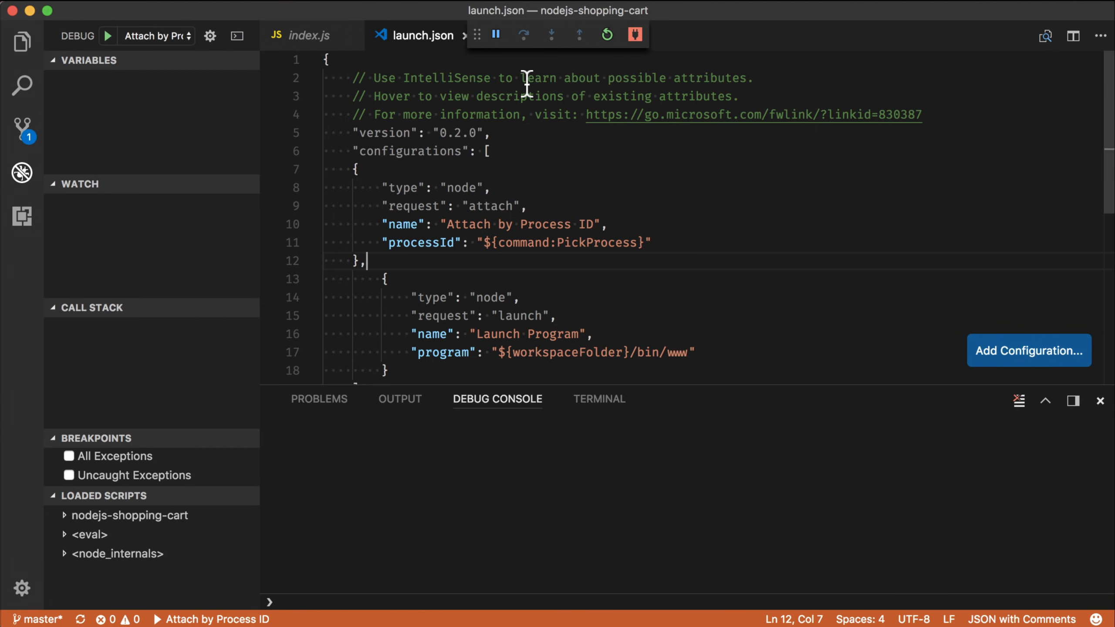
pyautogui.moveTo(617, 52)
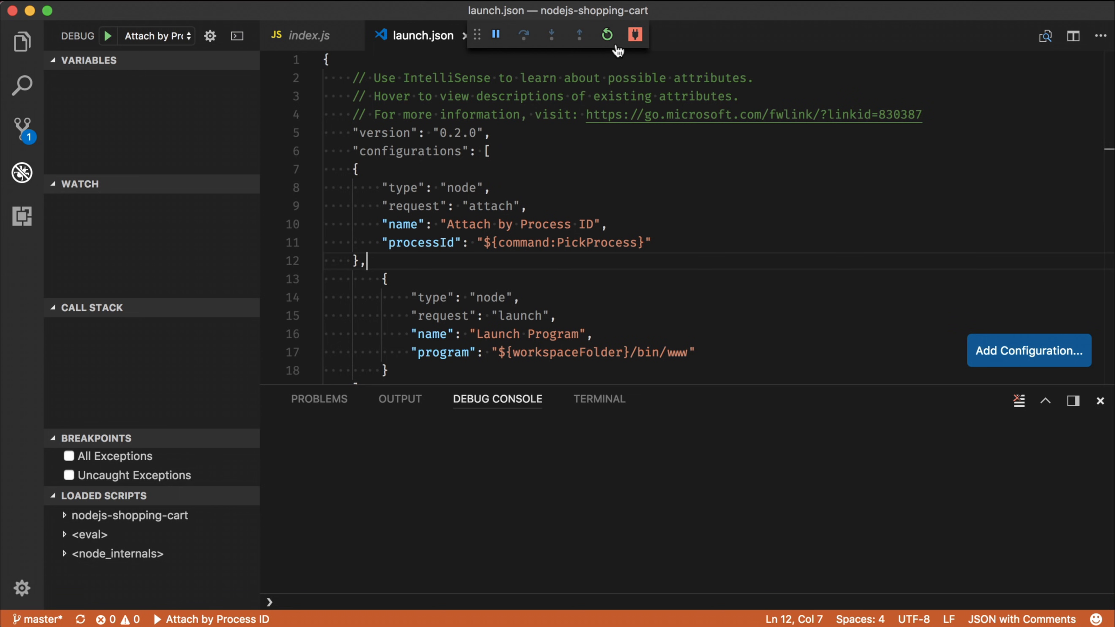
pyautogui.moveTo(607, 35)
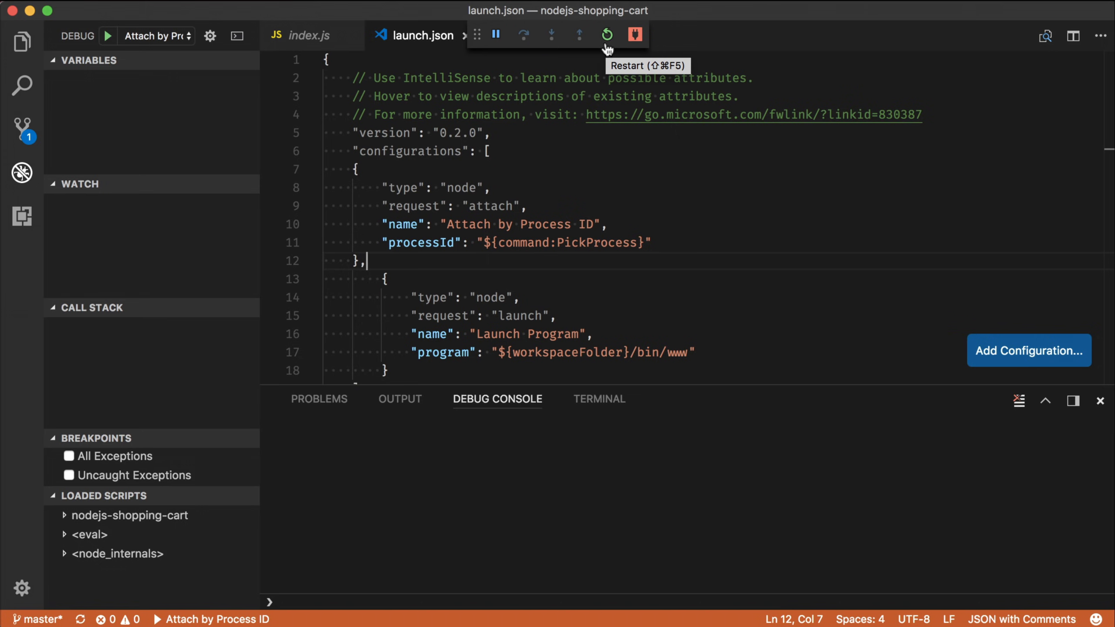
pyautogui.moveTo(21, 42)
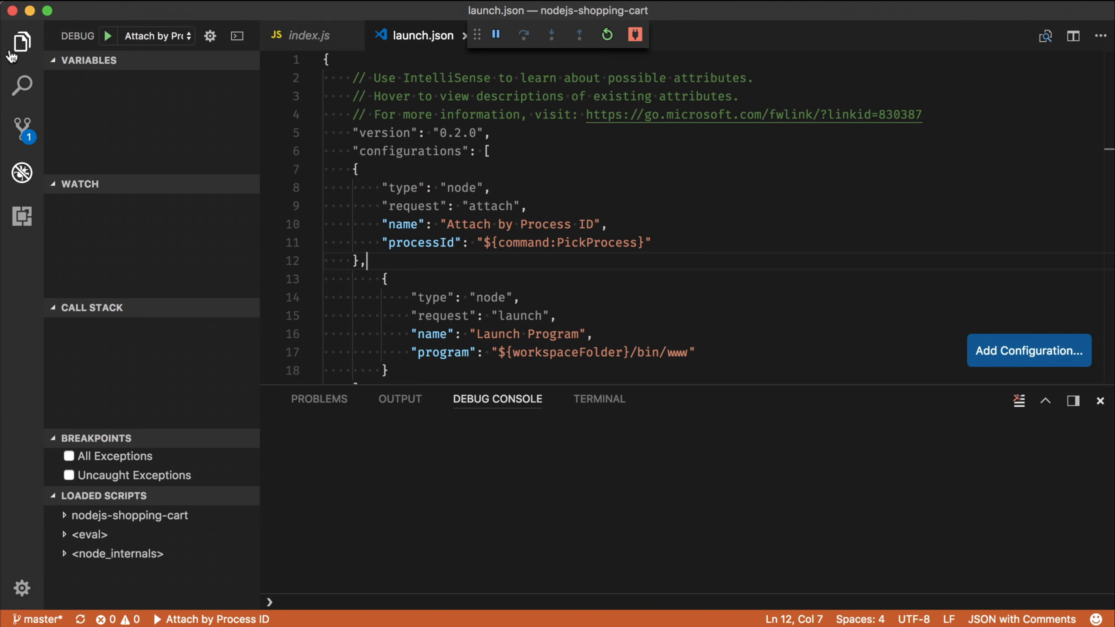
# Step: Open routes/index.js and put a breakpoint on the line 10 res.render call
pyautogui.click(22, 42)
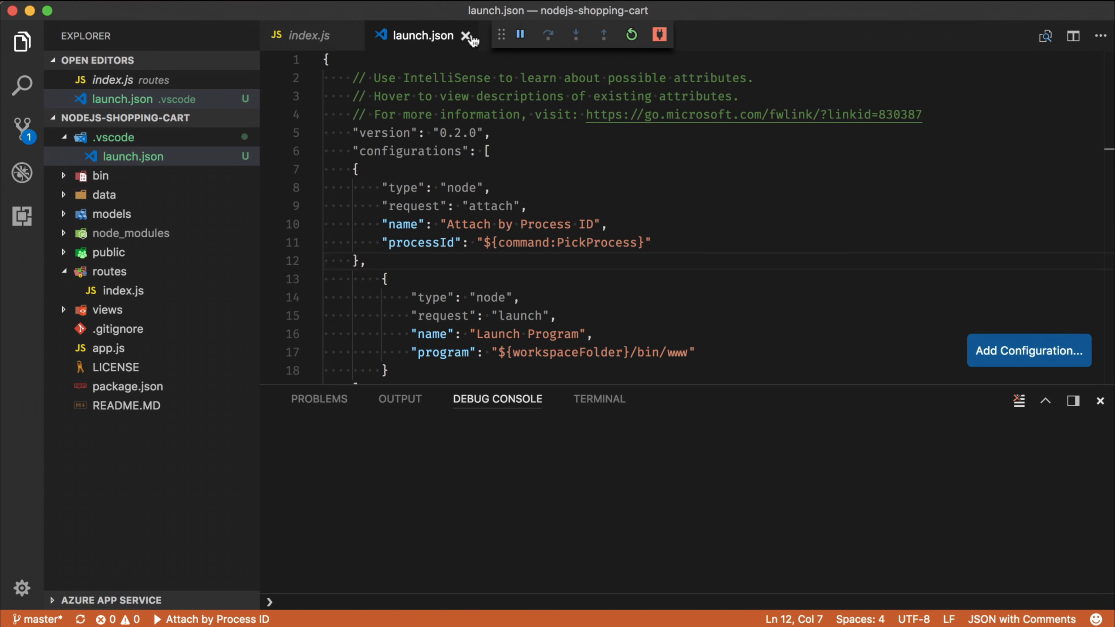
pyautogui.click(466, 36)
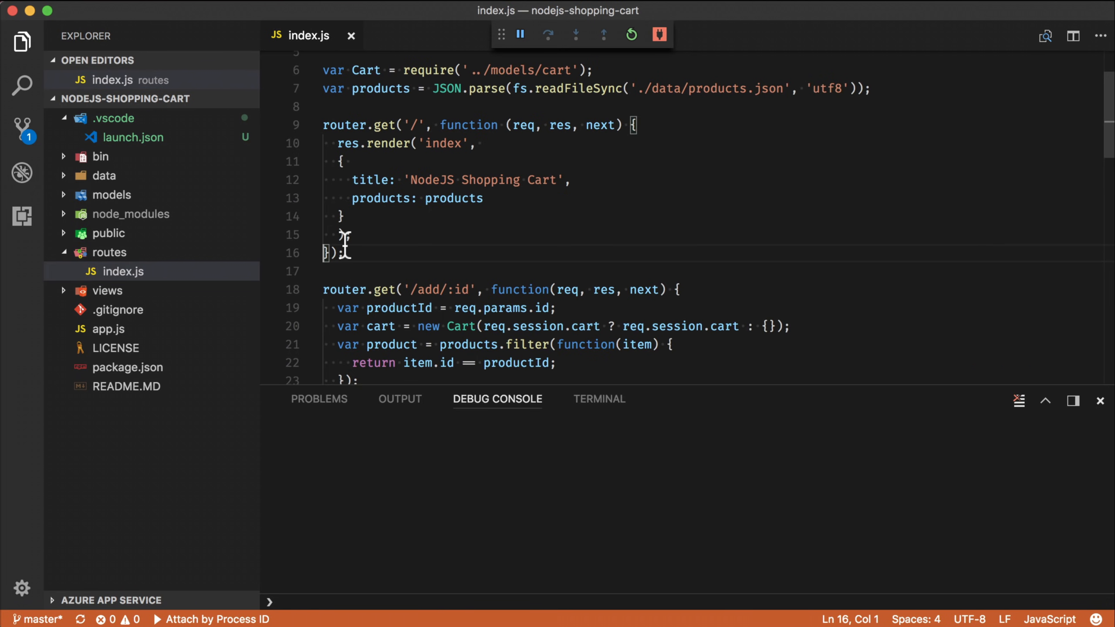
pyautogui.scroll(3)
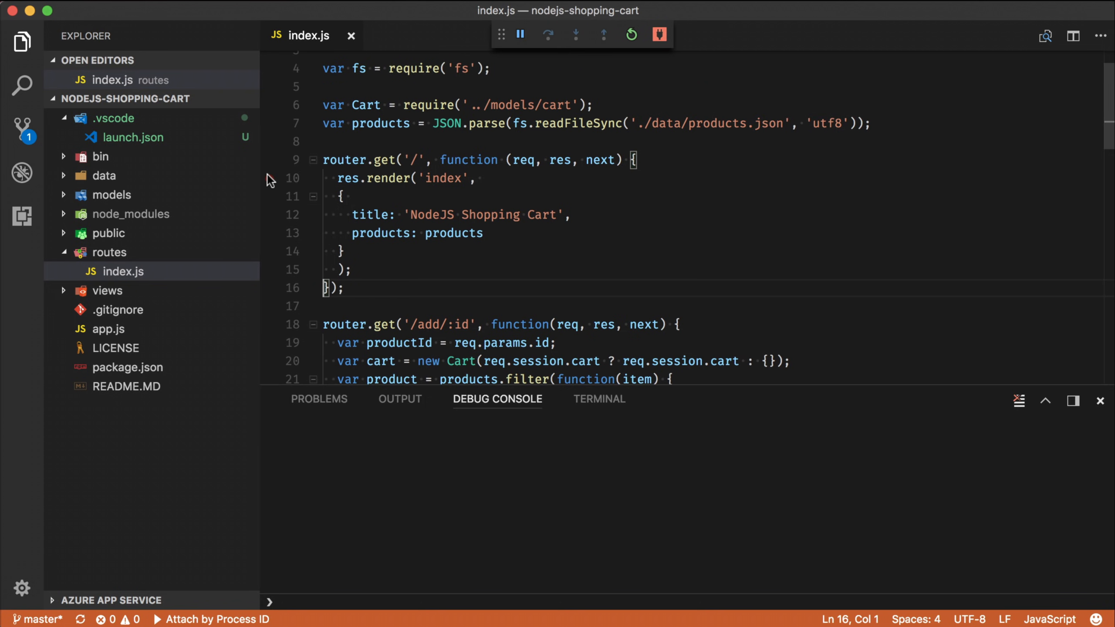
pyautogui.click(269, 179)
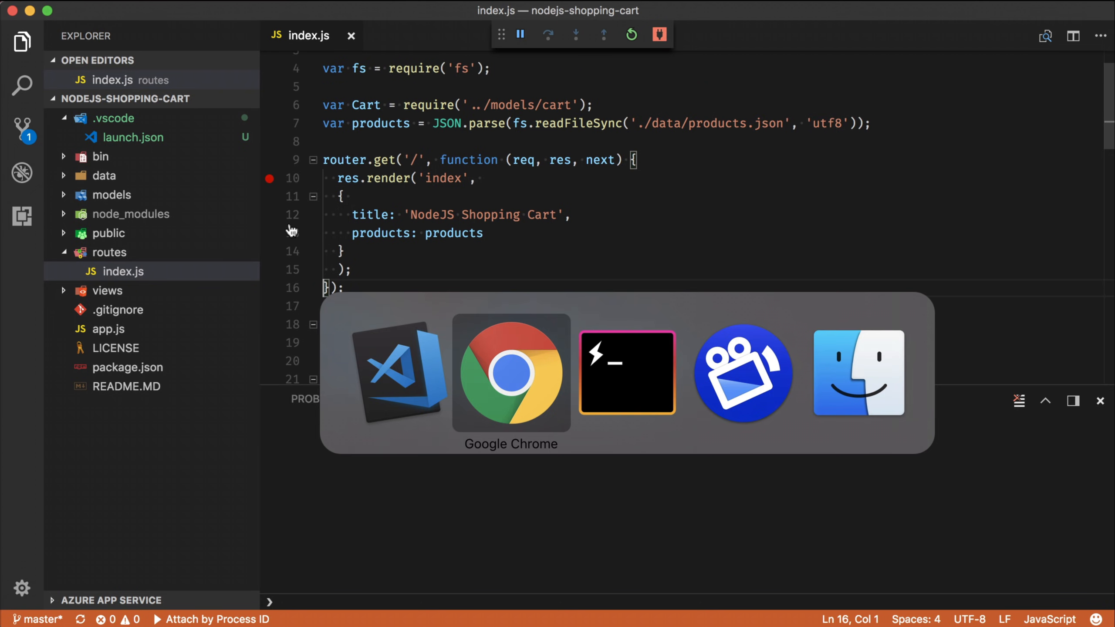
# Step: Reload the app page to hit the breakpoint, then step over to line 16
pyautogui.click(511, 373)
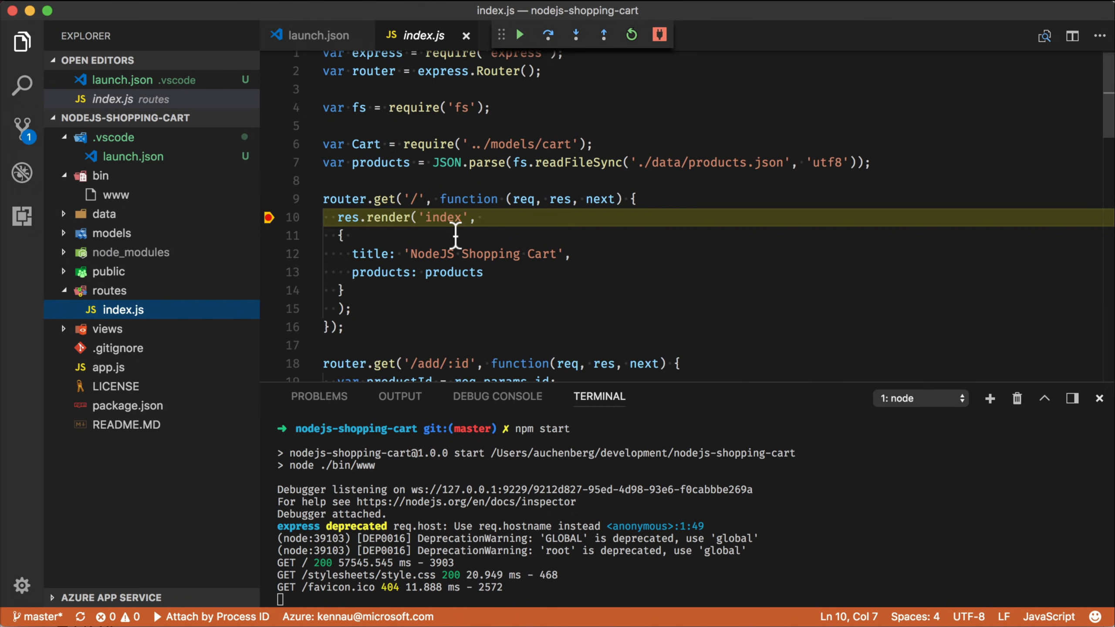
pyautogui.moveTo(556, 199)
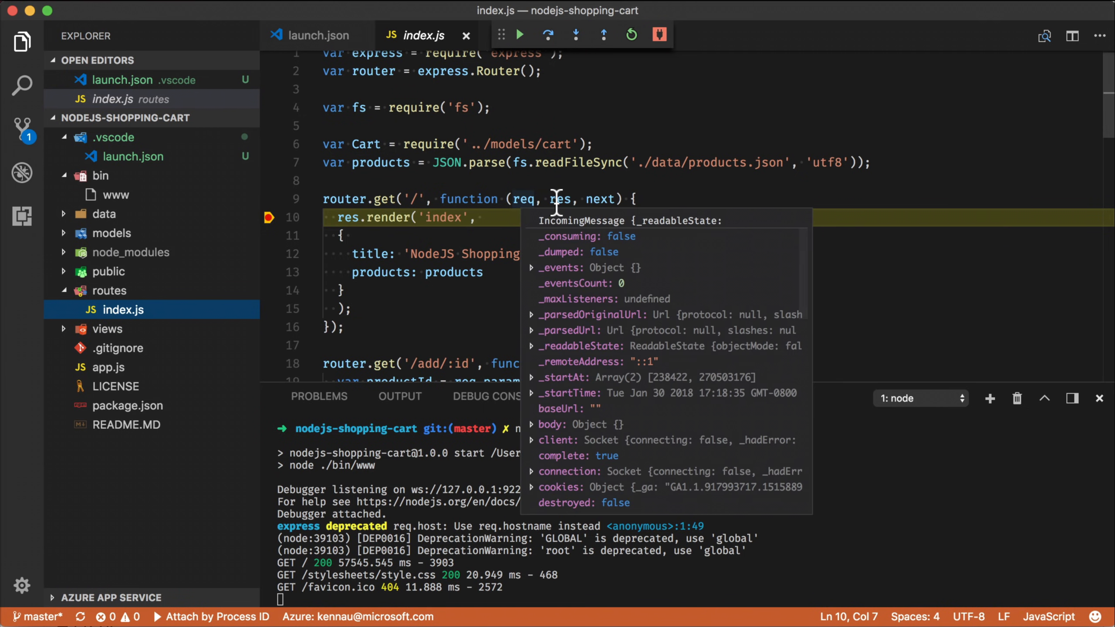
pyautogui.moveTo(601, 199)
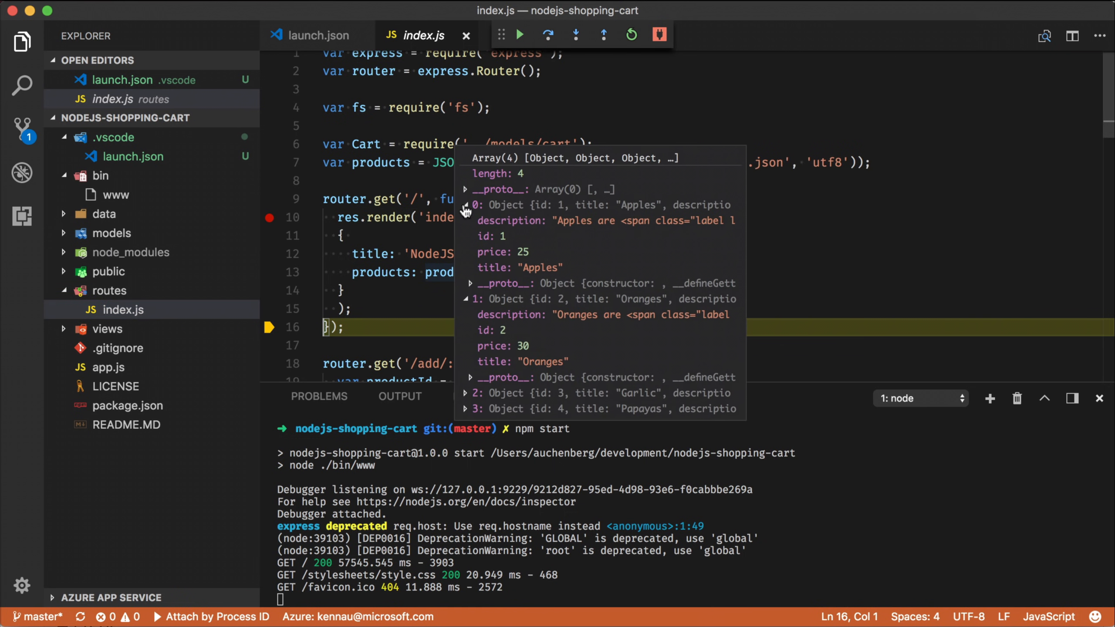
pyautogui.click(465, 205)
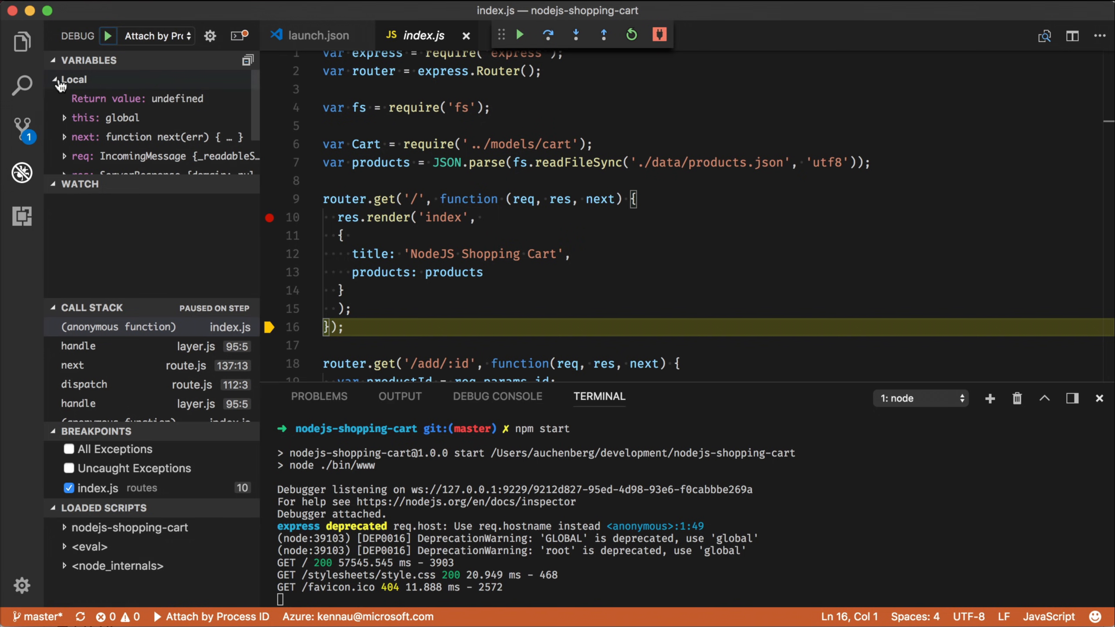
# Step: Collapse Local, add a 'products' watch expression, and continue execution
pyautogui.click(73, 79)
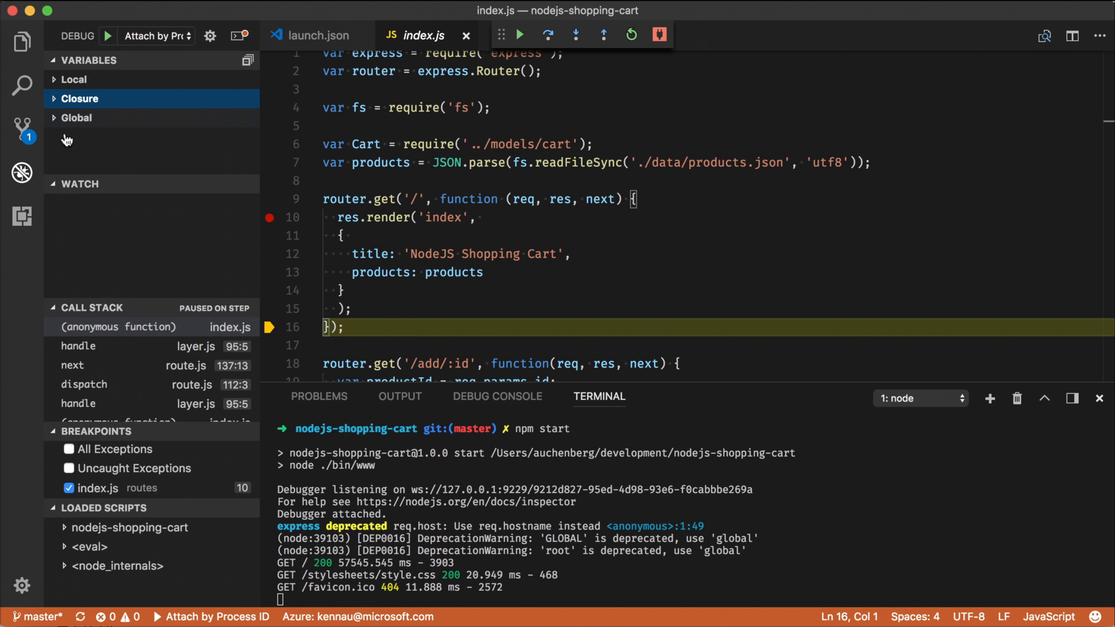
pyautogui.moveTo(197, 192)
pyautogui.write('product')
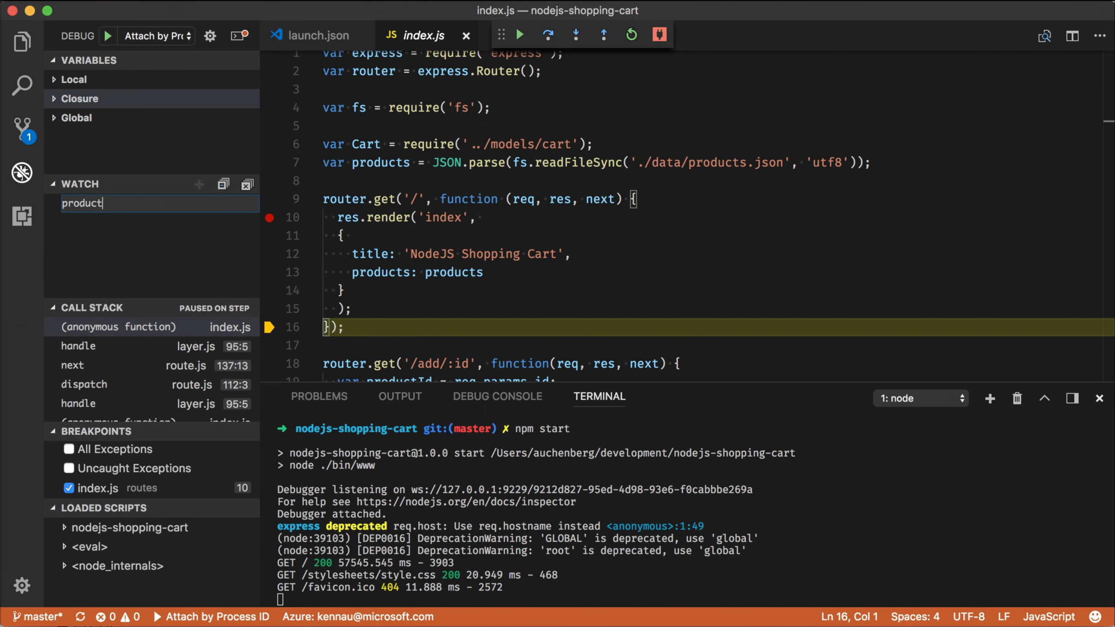
pyautogui.press('Return')
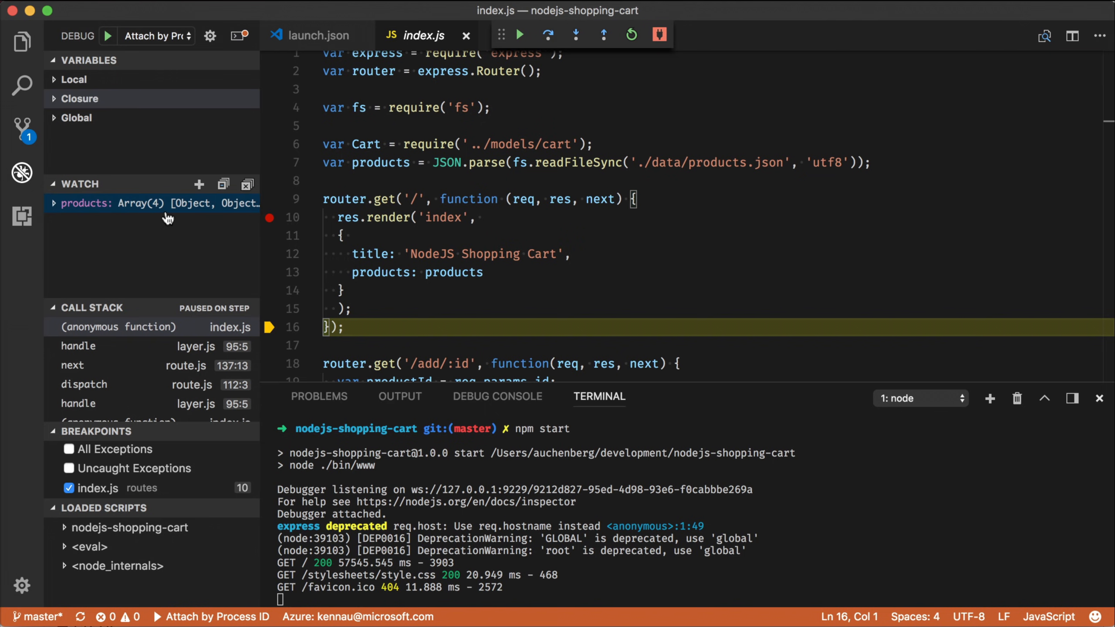
pyautogui.moveTo(121, 370)
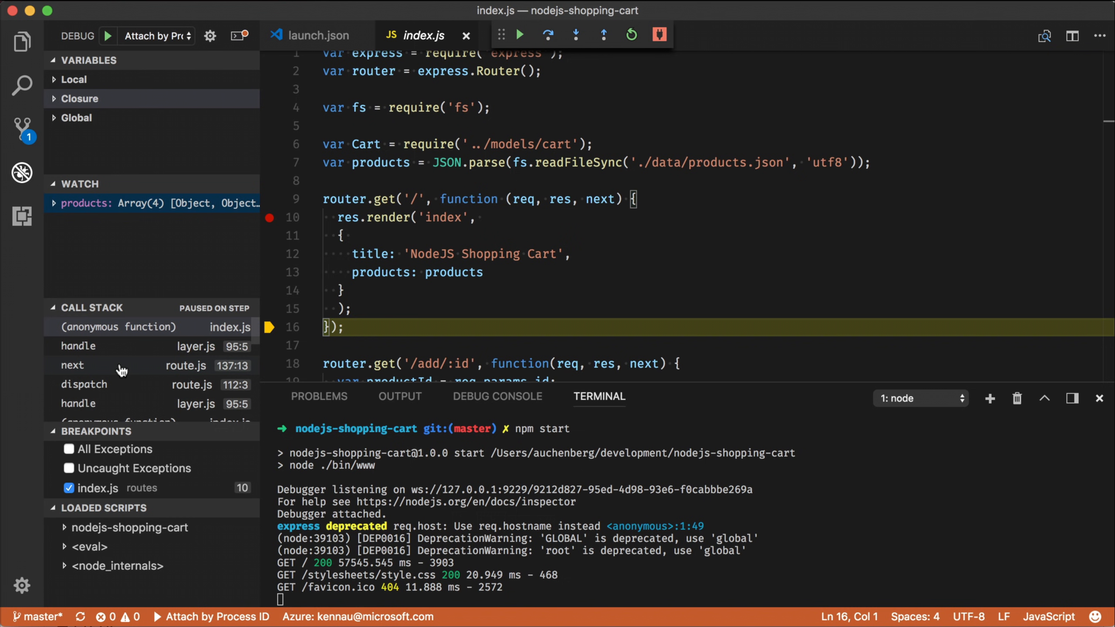
pyautogui.moveTo(131, 475)
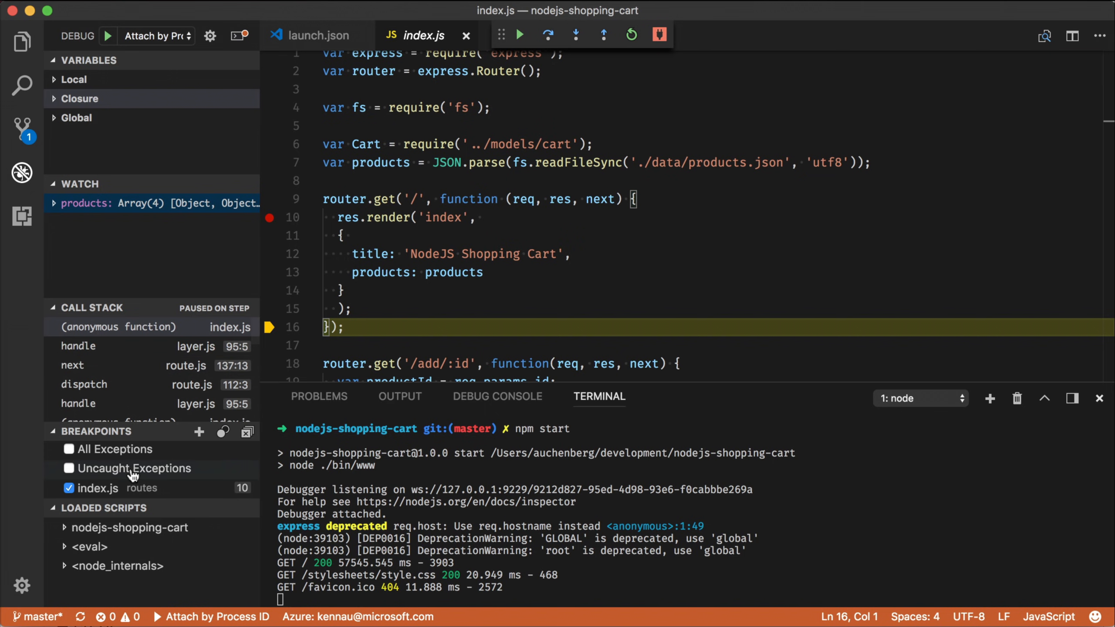
pyautogui.moveTo(121, 498)
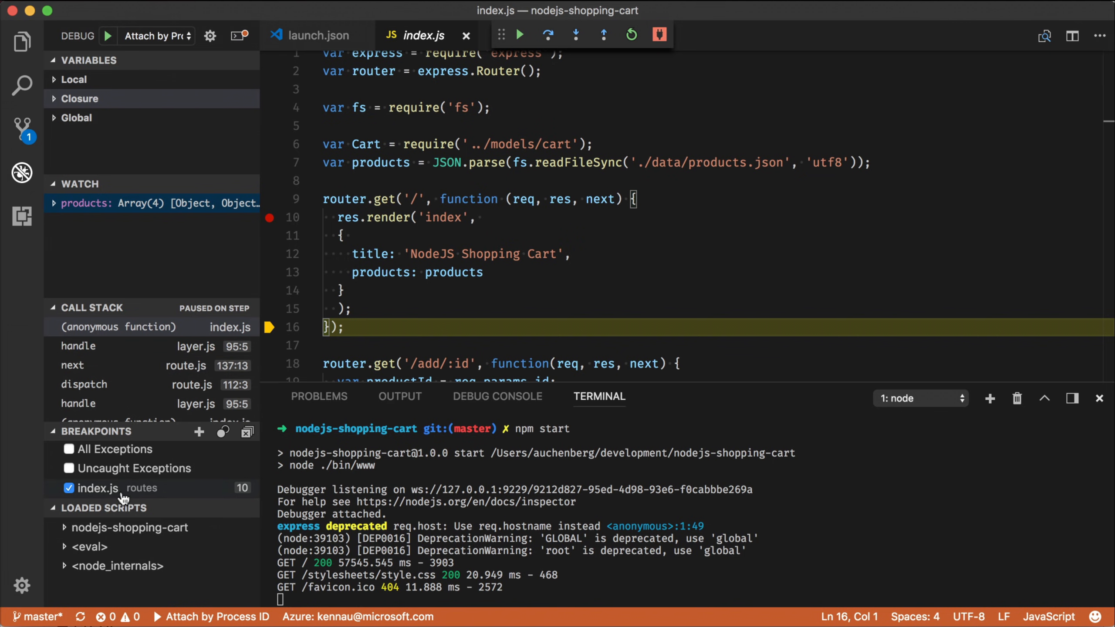
pyautogui.moveTo(99, 533)
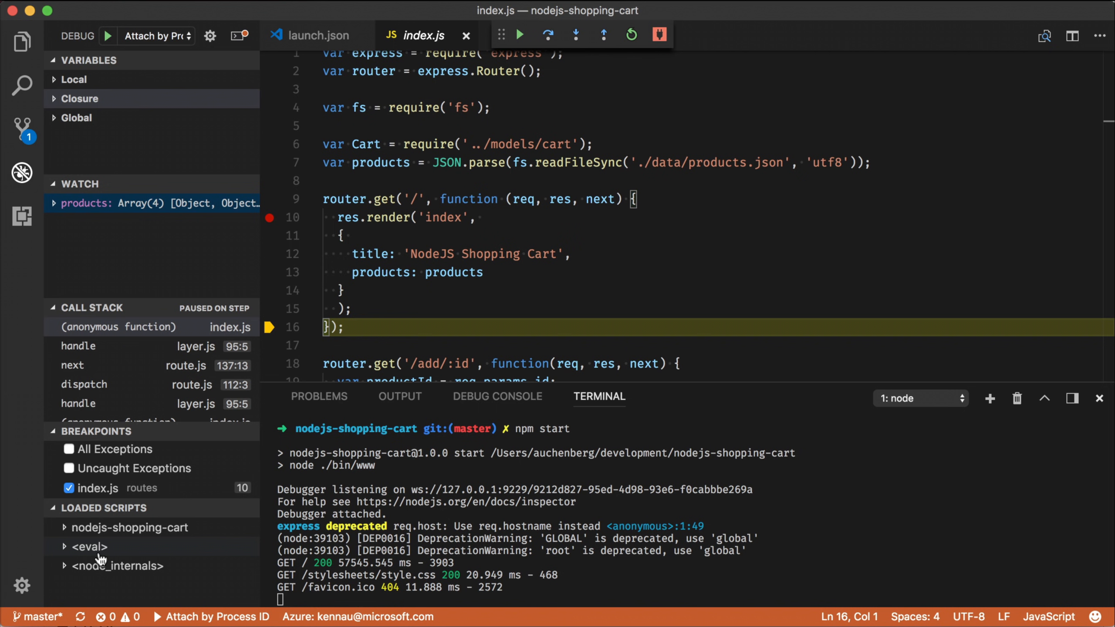
pyautogui.click(519, 35)
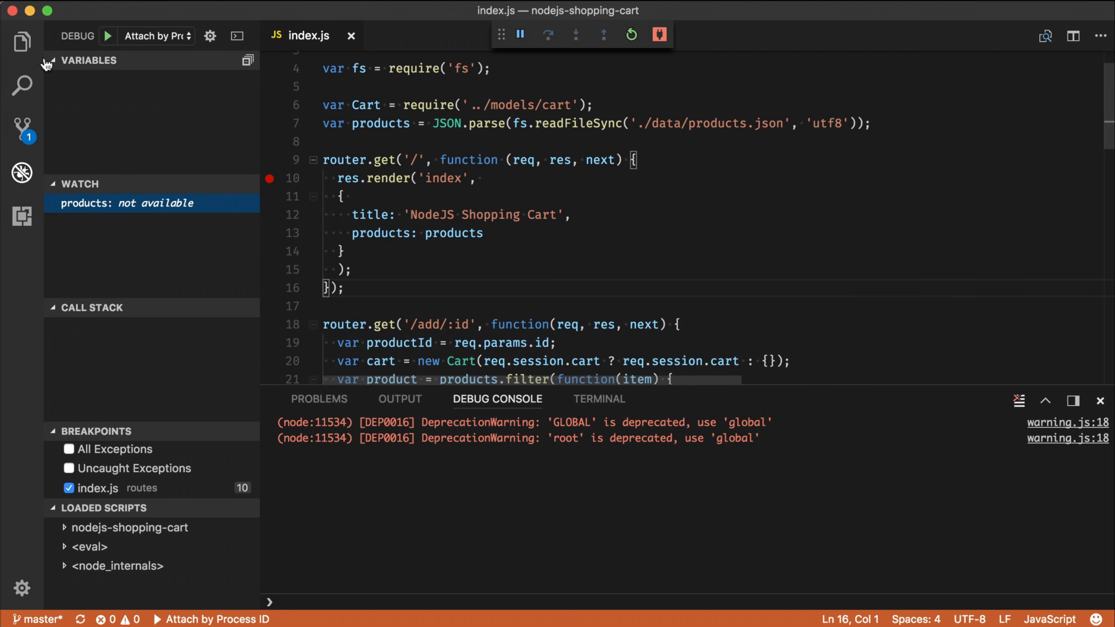
# Step: Open .vscode/launch.json from the Explorer and show the Terminal panel
pyautogui.click(22, 42)
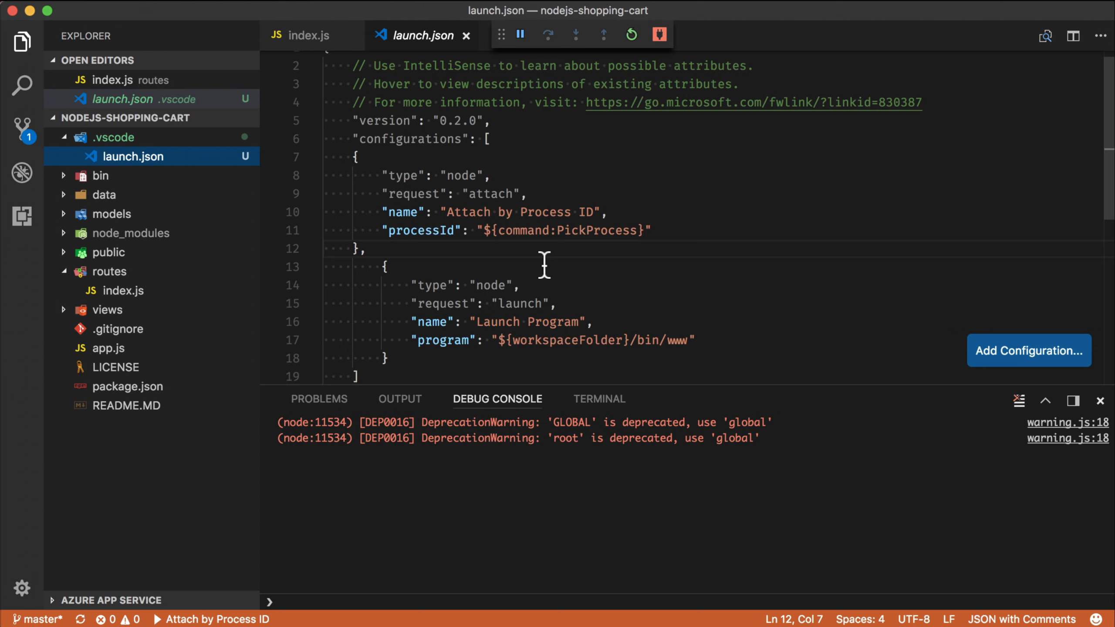
pyautogui.moveTo(599, 399)
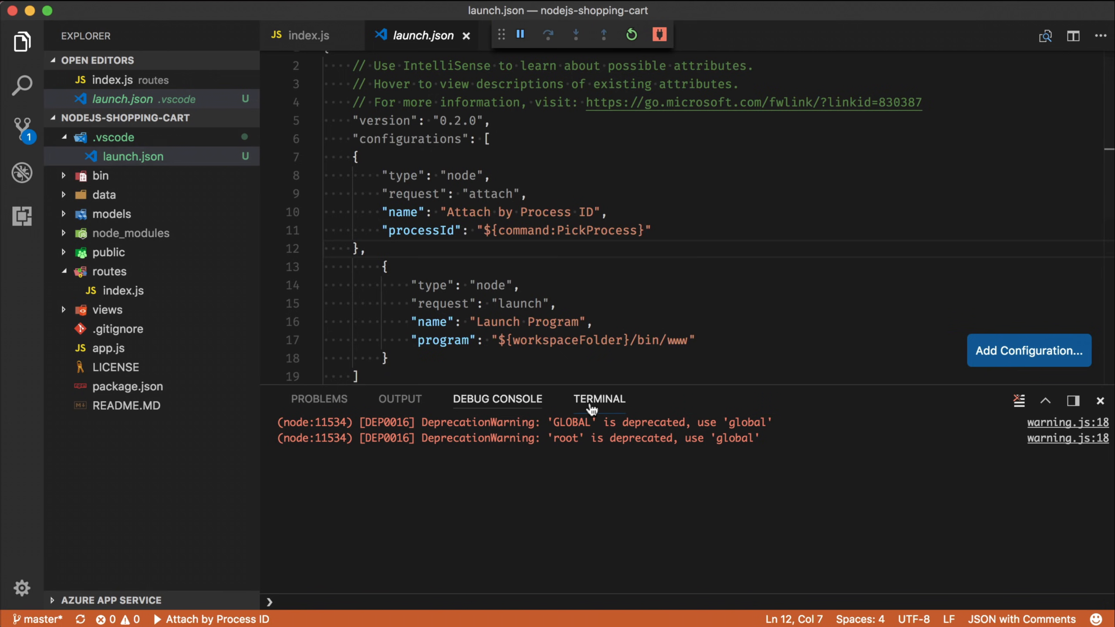
pyautogui.click(599, 398)
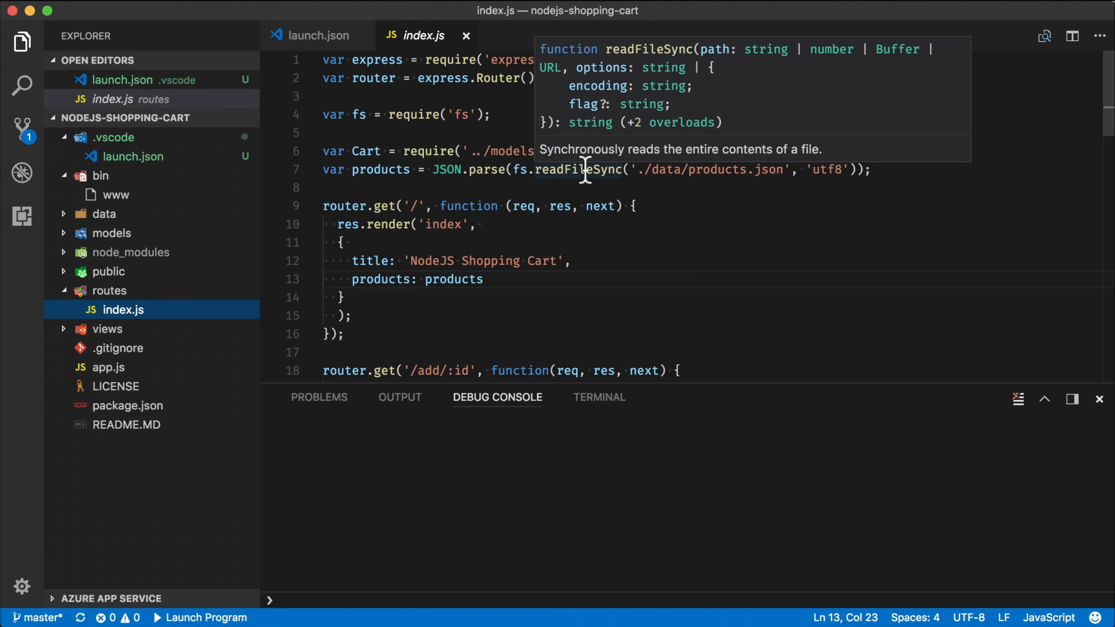
pyautogui.moveTo(223, 213)
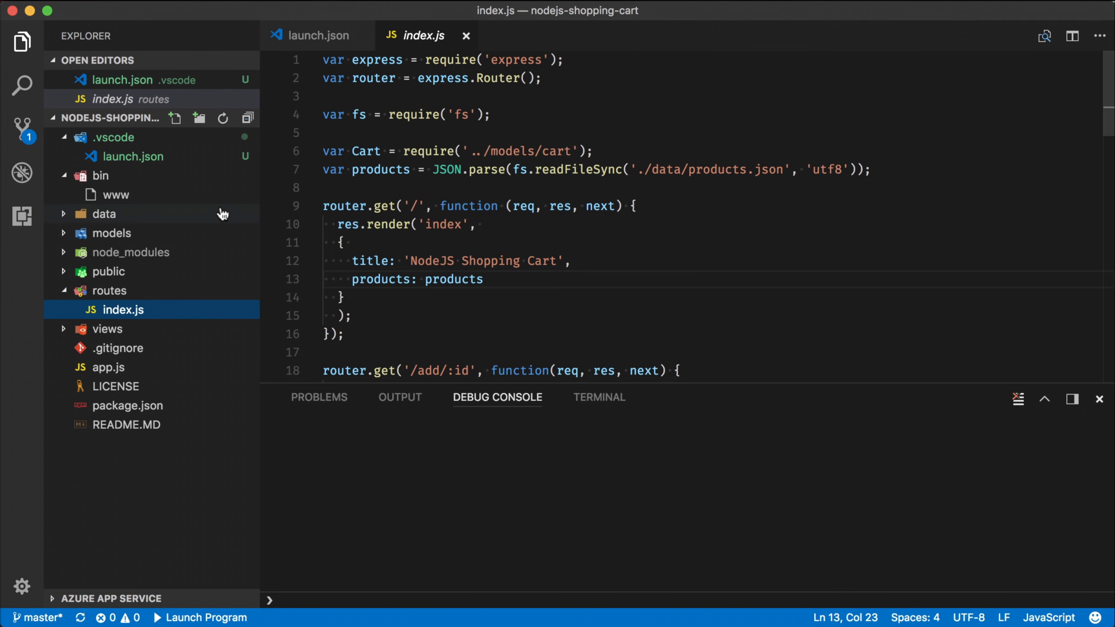
# Step: Bring the launch.json tab forward and deselect the Launch Program configuration block
pyautogui.click(317, 35)
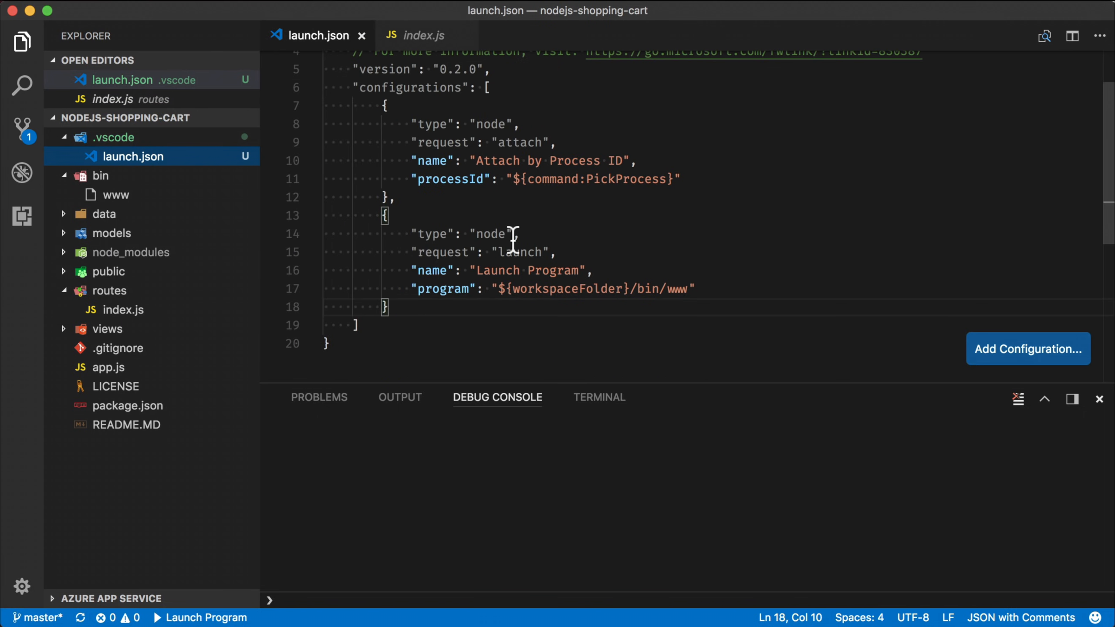
pyautogui.moveTo(403, 315)
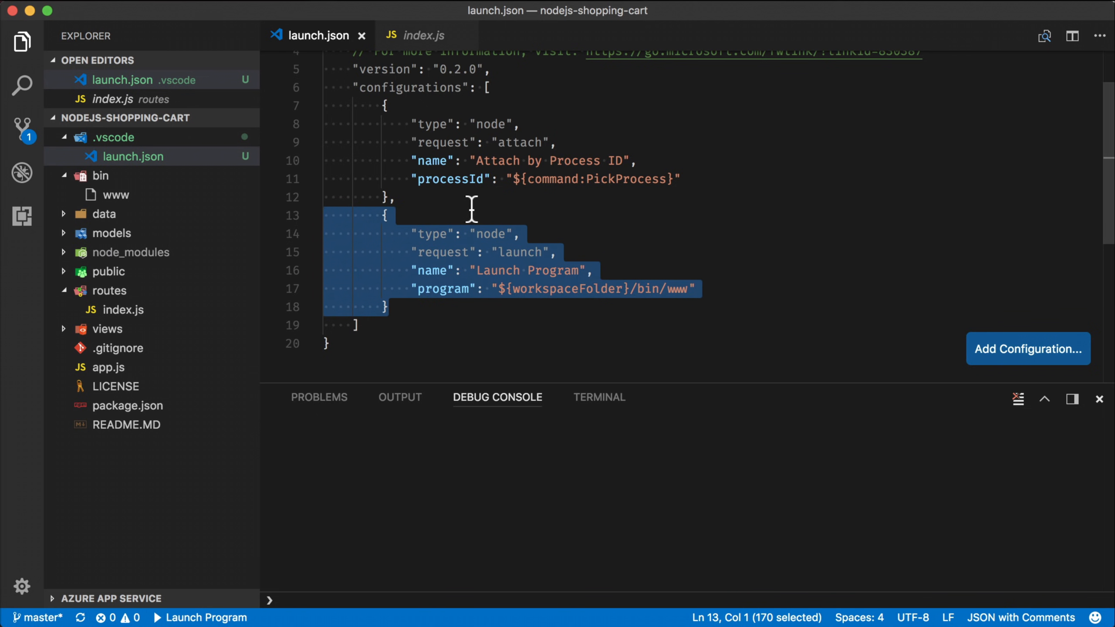
pyautogui.click(493, 326)
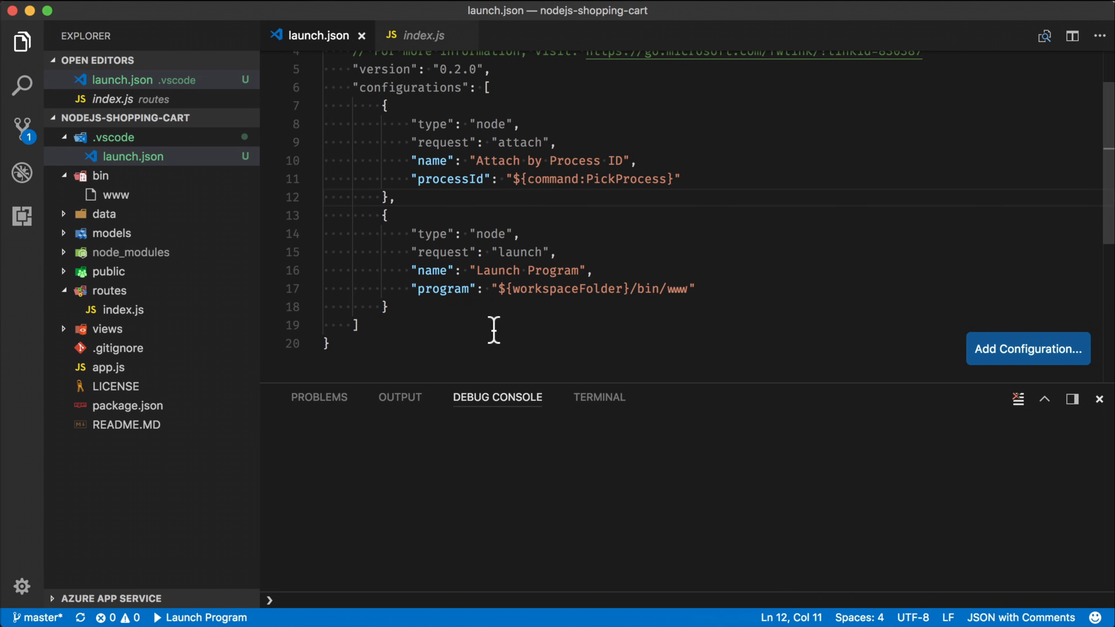
pyautogui.moveTo(537, 336)
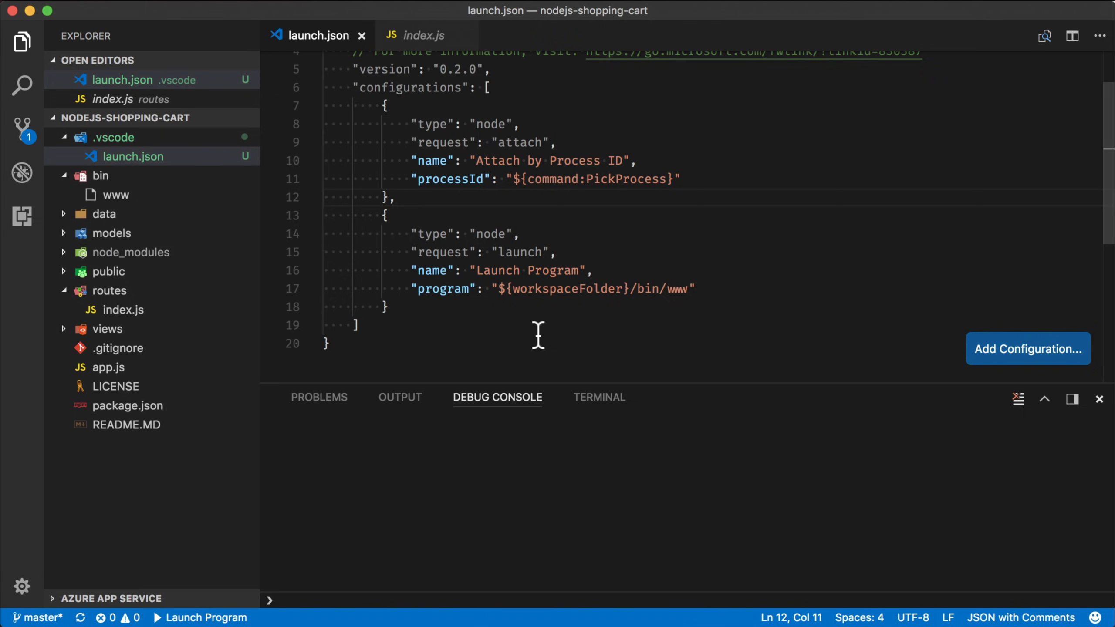
pyautogui.moveTo(517, 332)
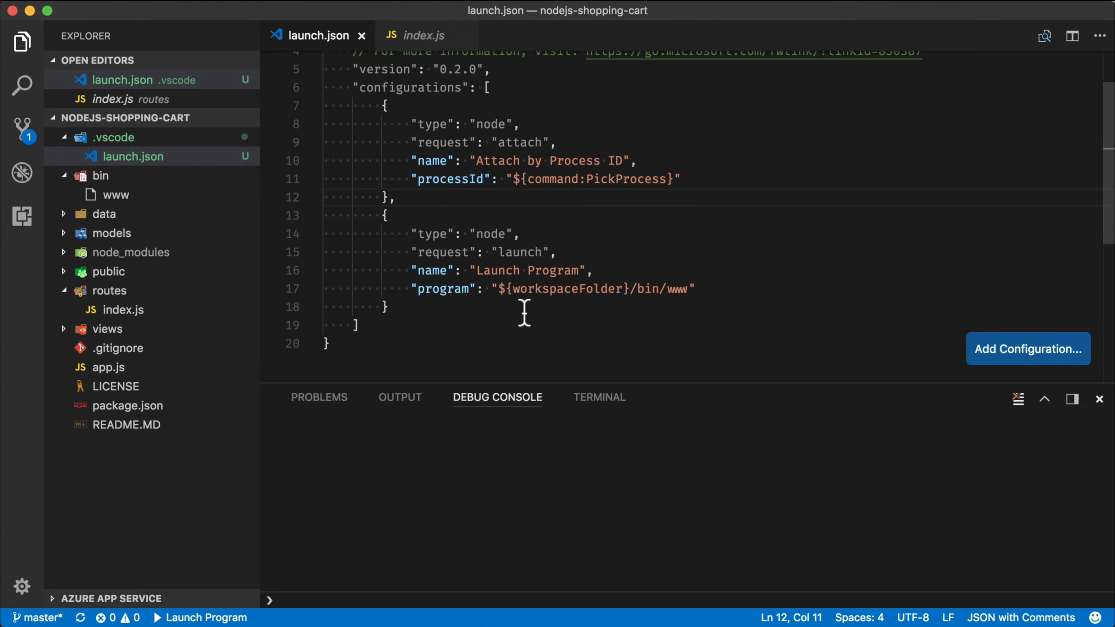
pyautogui.moveTo(430, 247)
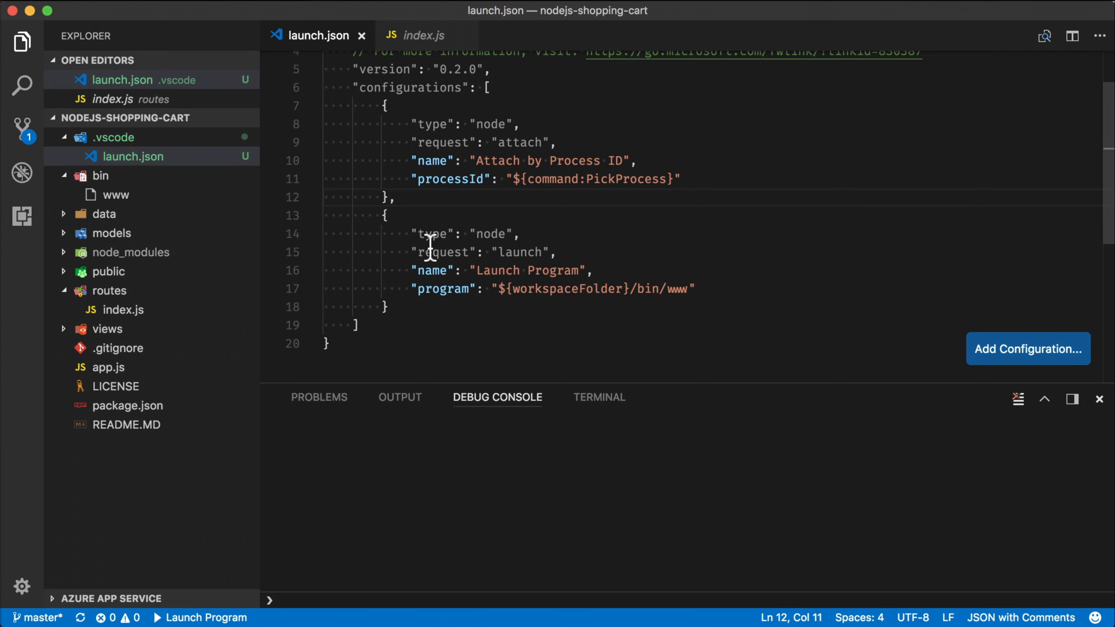
pyautogui.moveTo(444, 252)
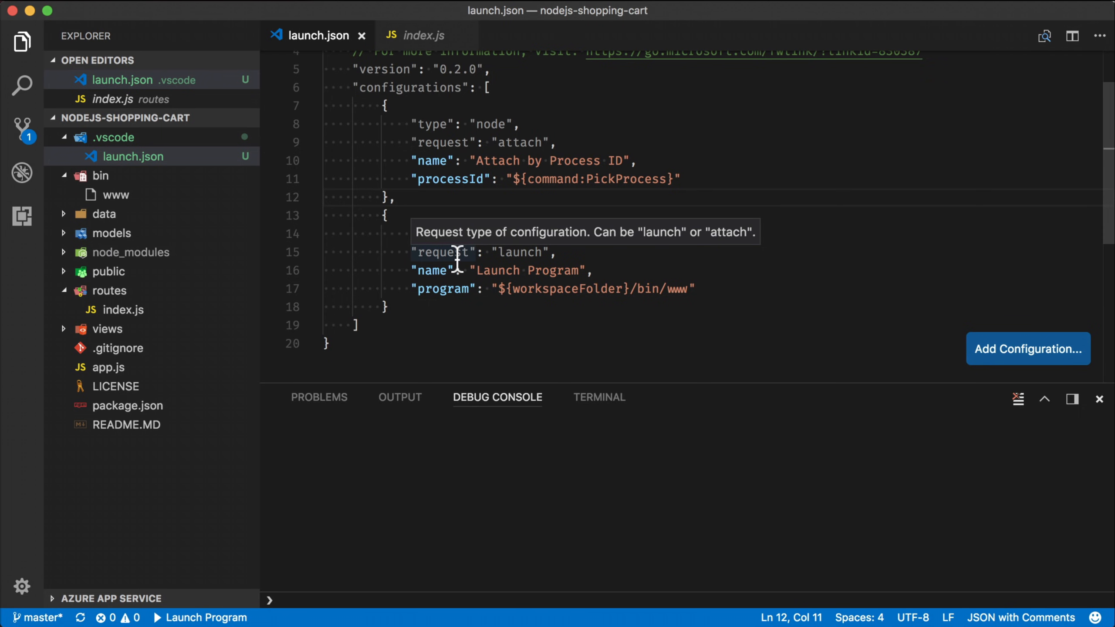
pyautogui.moveTo(530, 252)
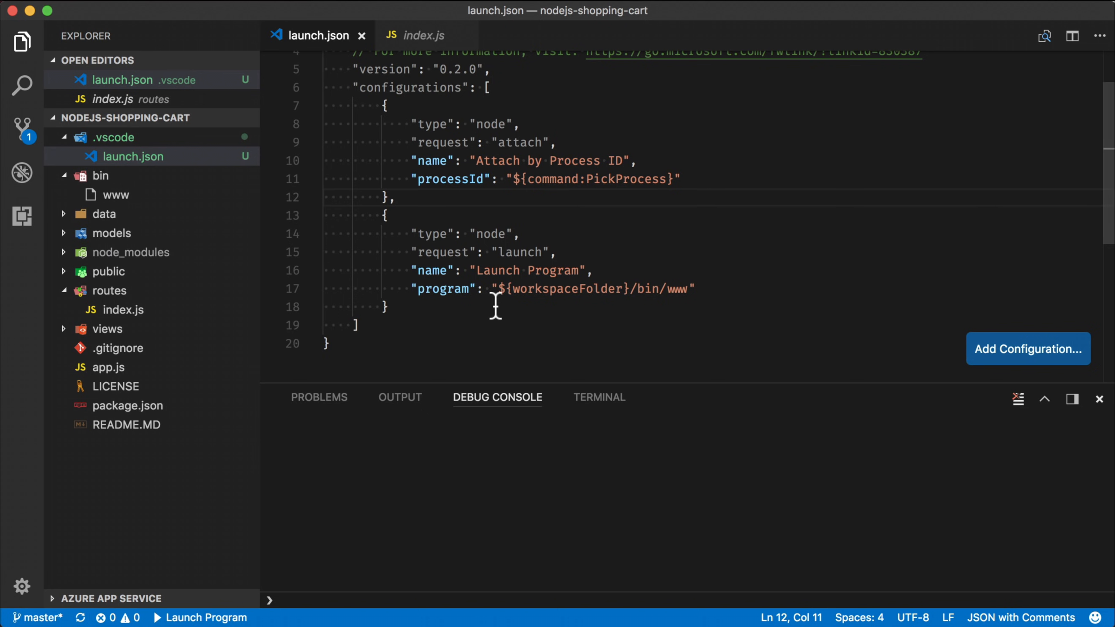
pyautogui.moveTo(461, 305)
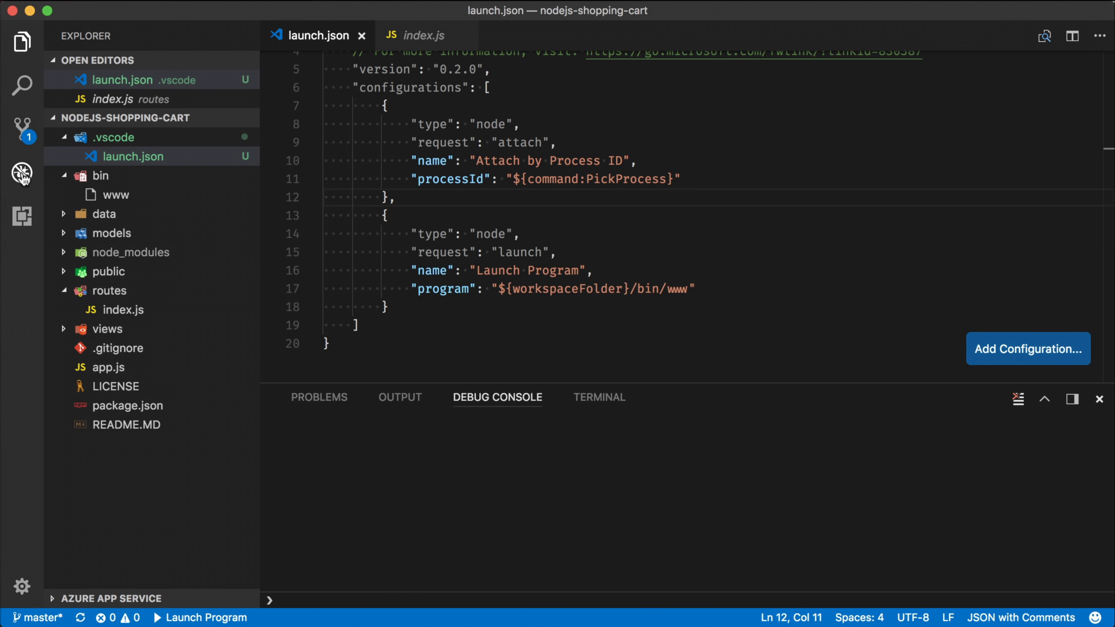
pyautogui.click(21, 174)
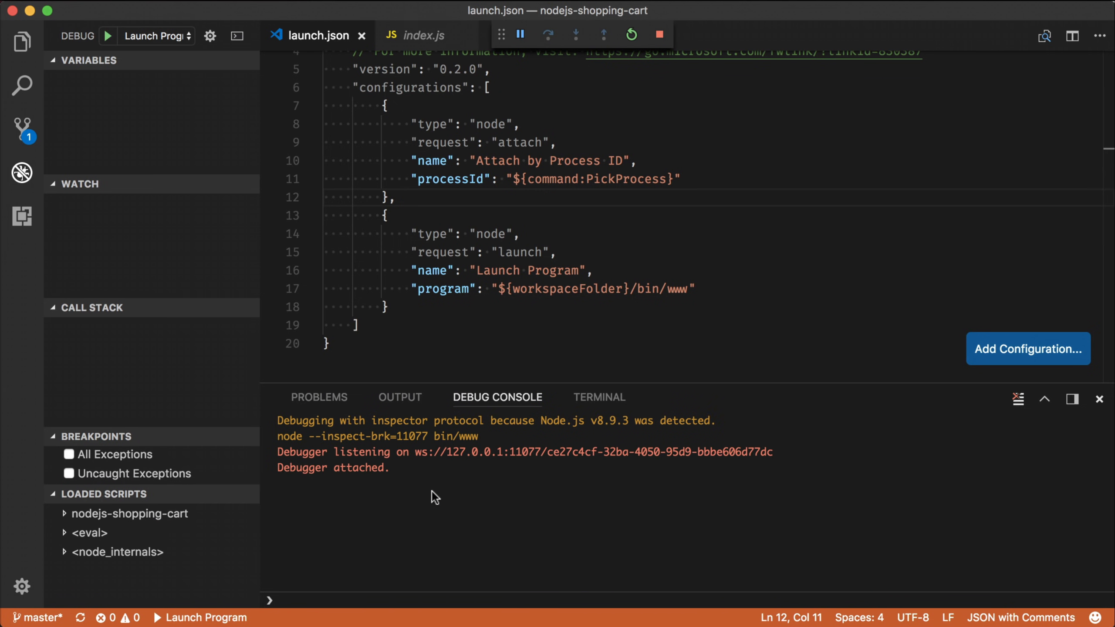
pyautogui.moveTo(506, 489)
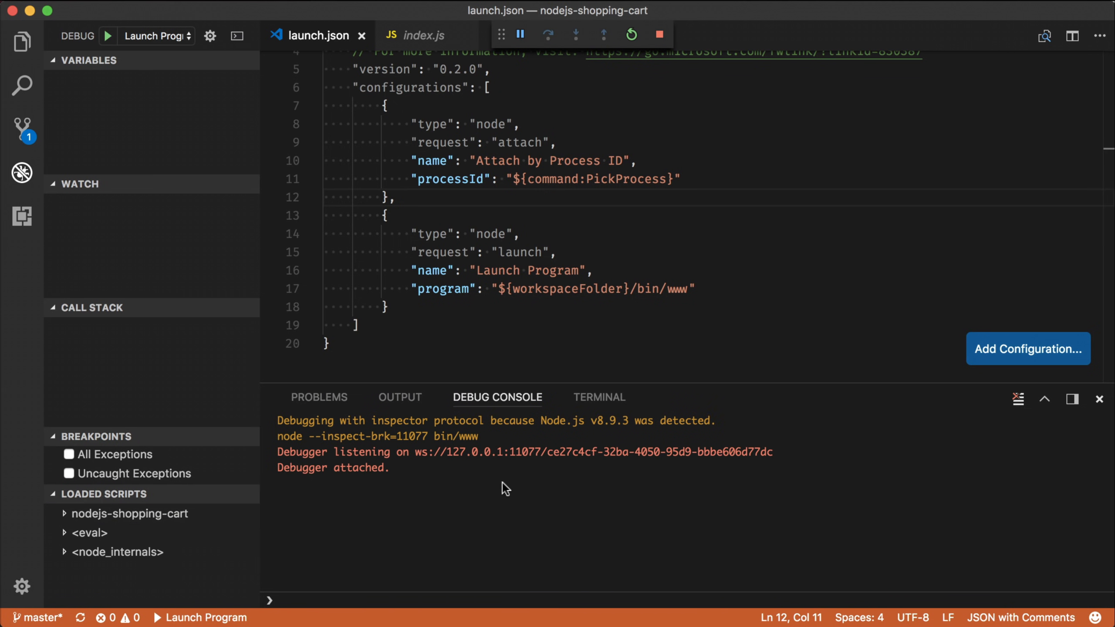